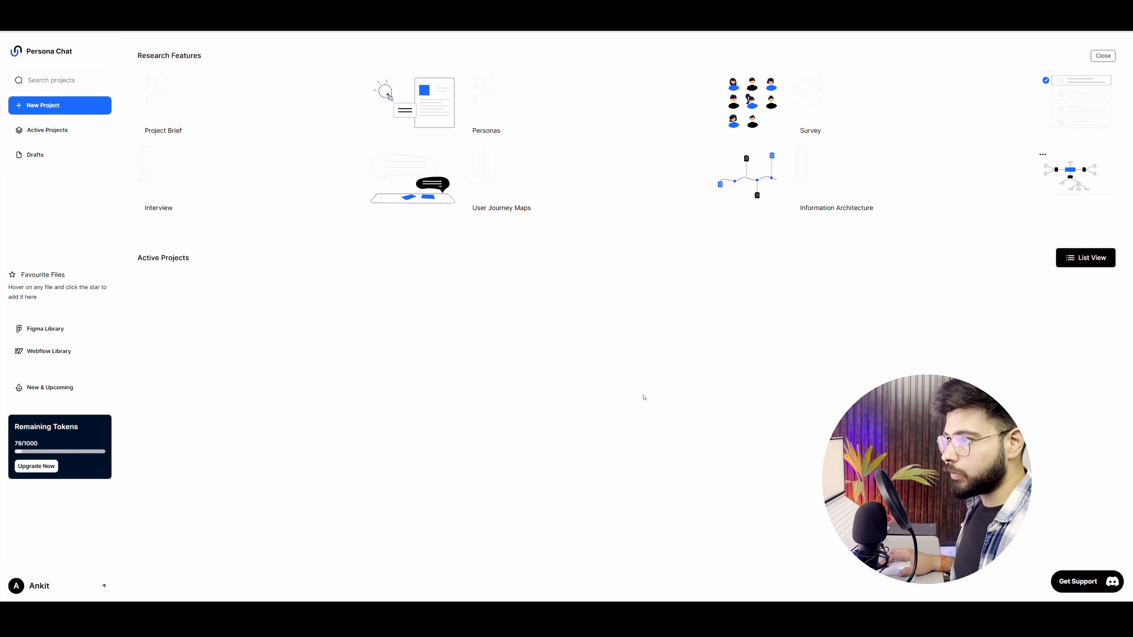
{"action": "mouse_move", "coordinate": [411, 212]}
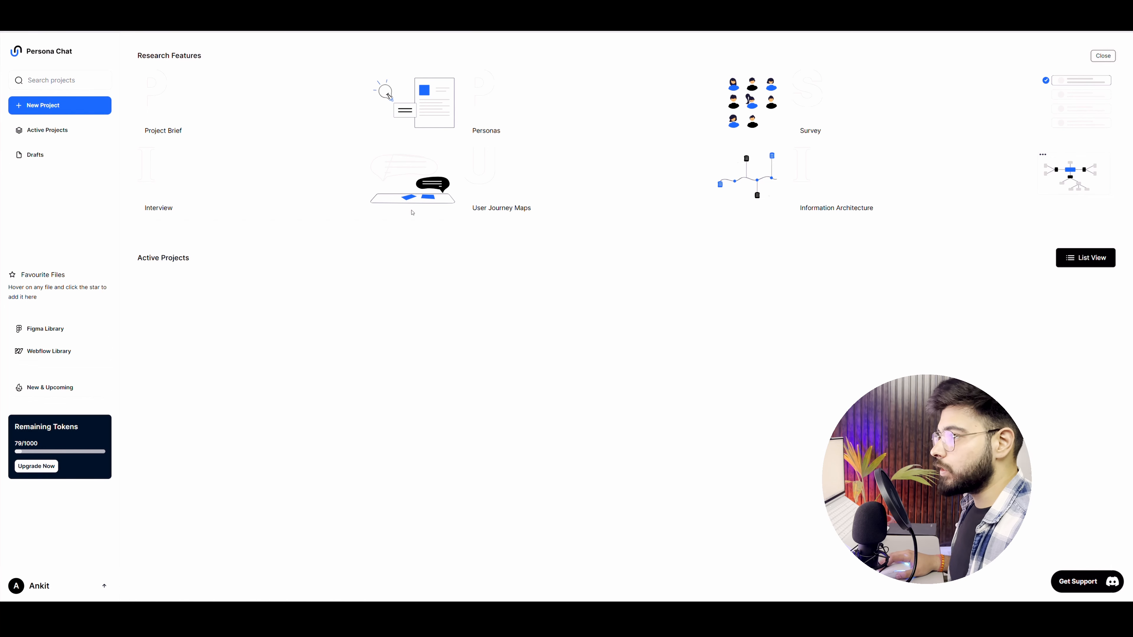
Start a new project and name it 'AD Designs'
{"action": "double_click", "coordinate": [168, 55]}
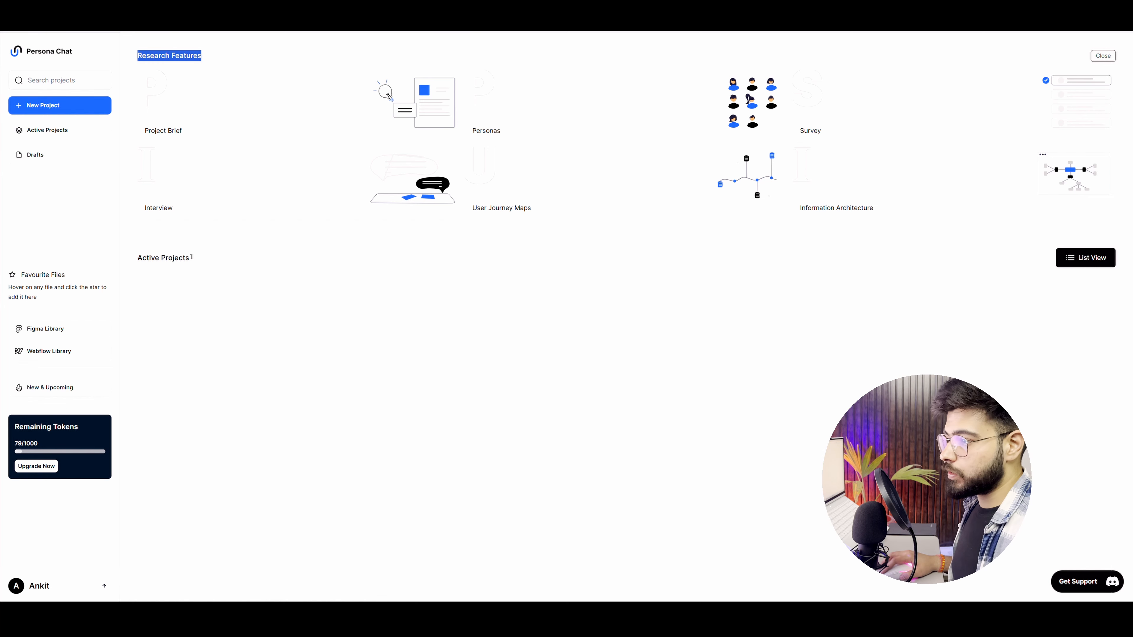
{"action": "double_click", "coordinate": [162, 258]}
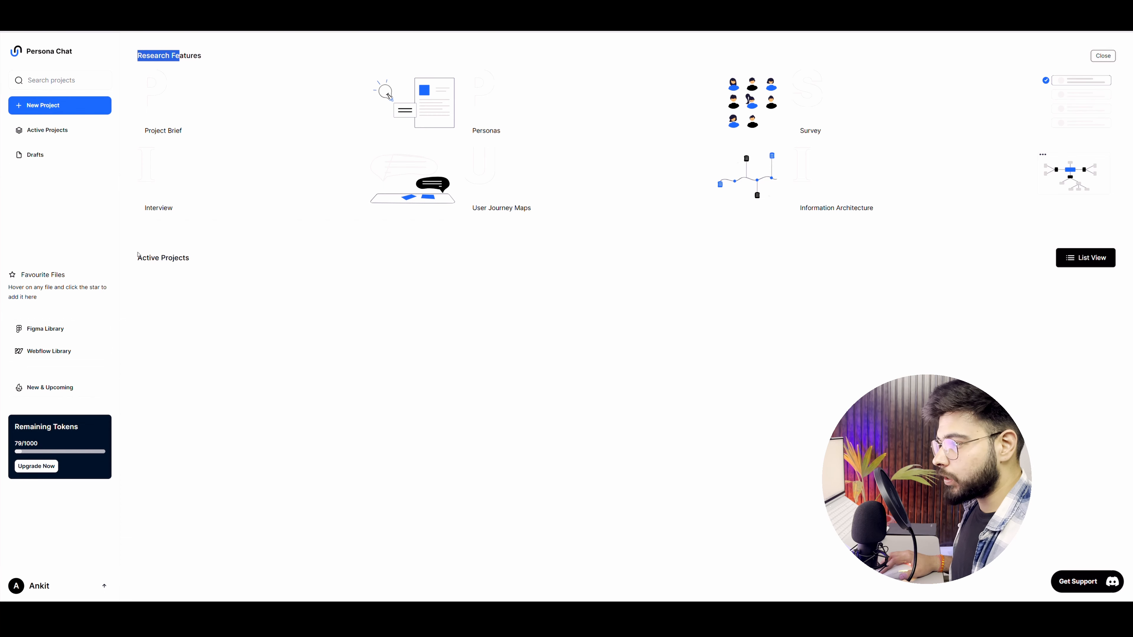
{"action": "double_click", "coordinate": [163, 258]}
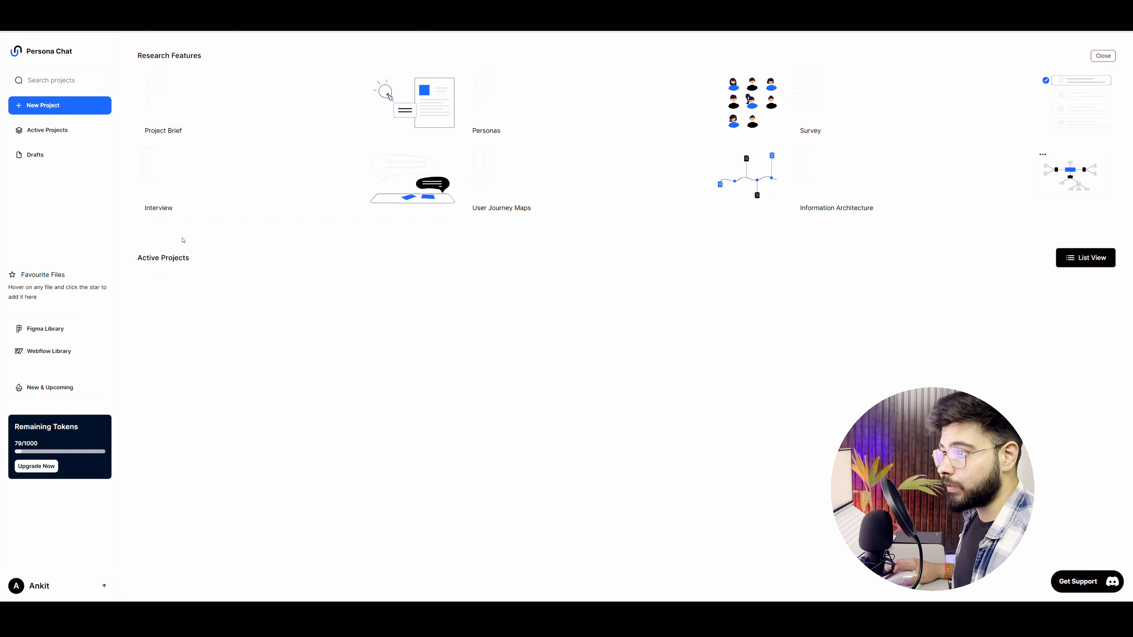
{"action": "mouse_move", "coordinate": [46, 114]}
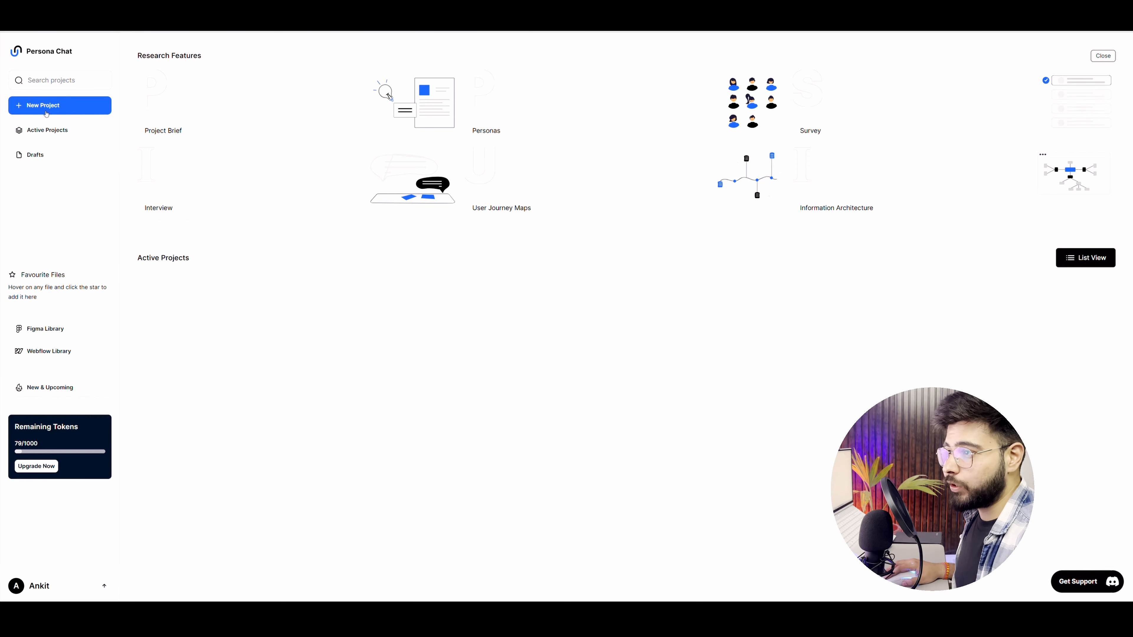
{"action": "mouse_move", "coordinate": [49, 158]}
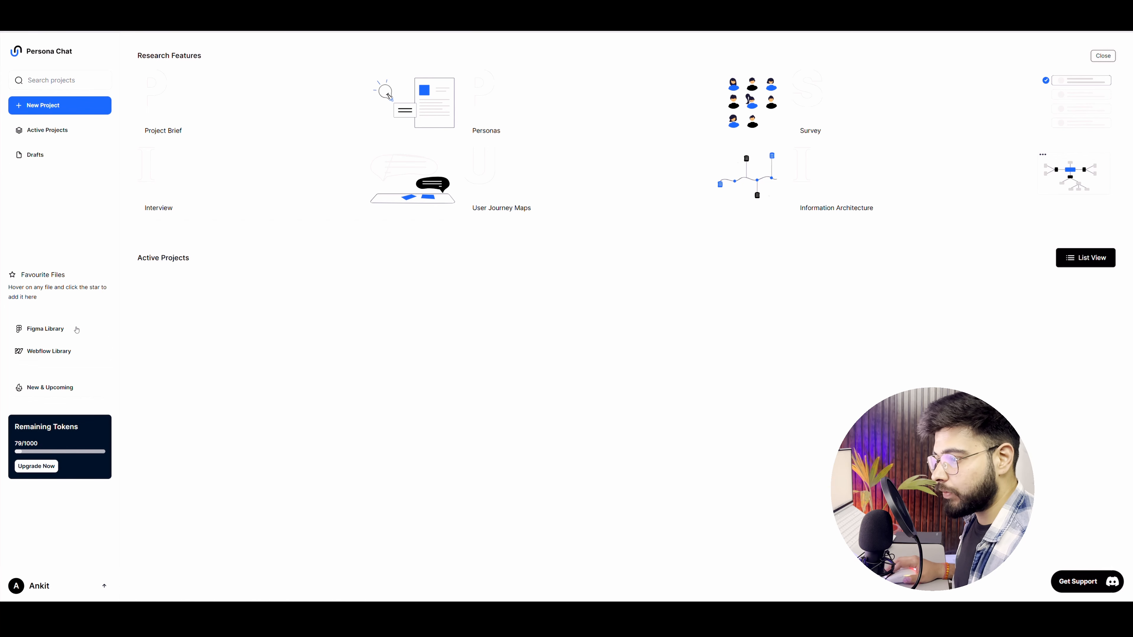
{"action": "mouse_move", "coordinate": [64, 358]}
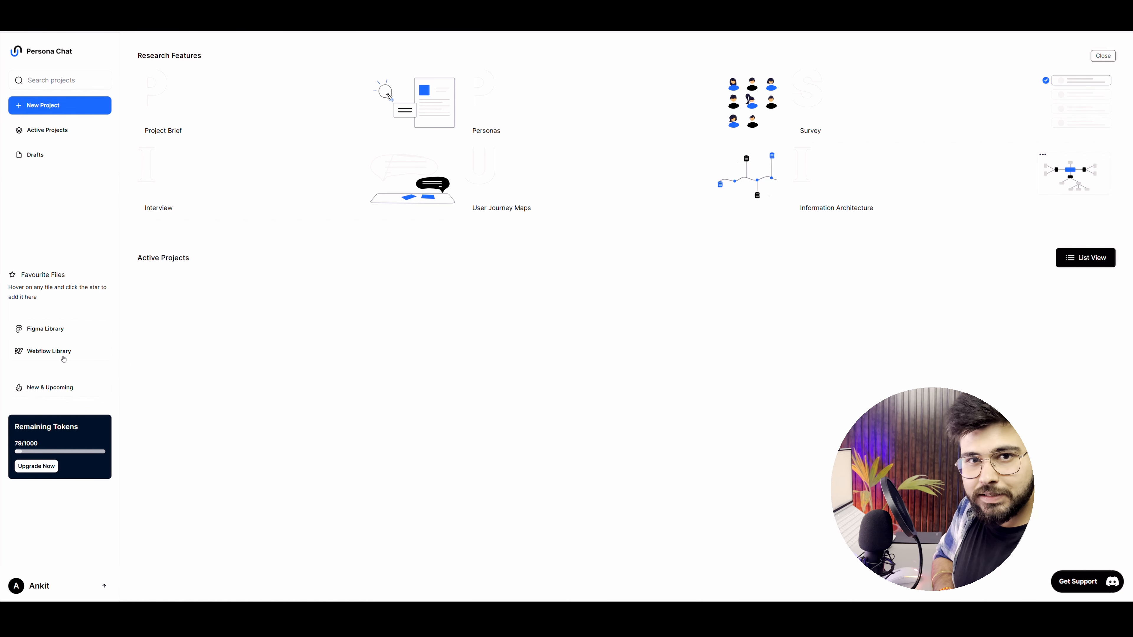
{"action": "mouse_move", "coordinate": [43, 179]}
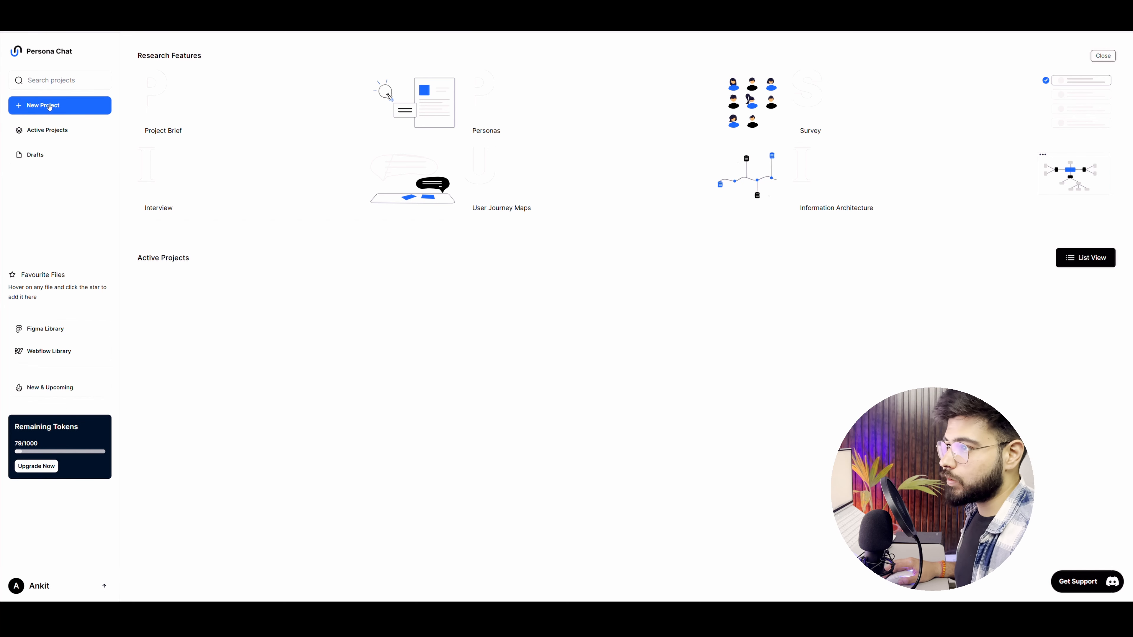
{"action": "left_click", "coordinate": [42, 105]}
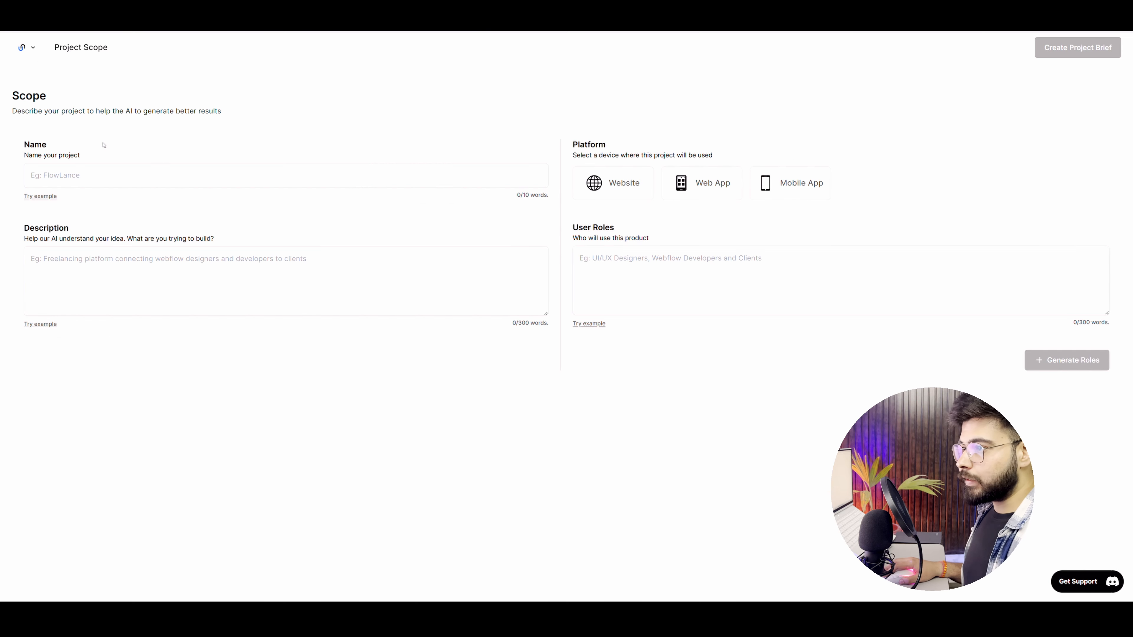
{"action": "double_click", "coordinate": [51, 155]}
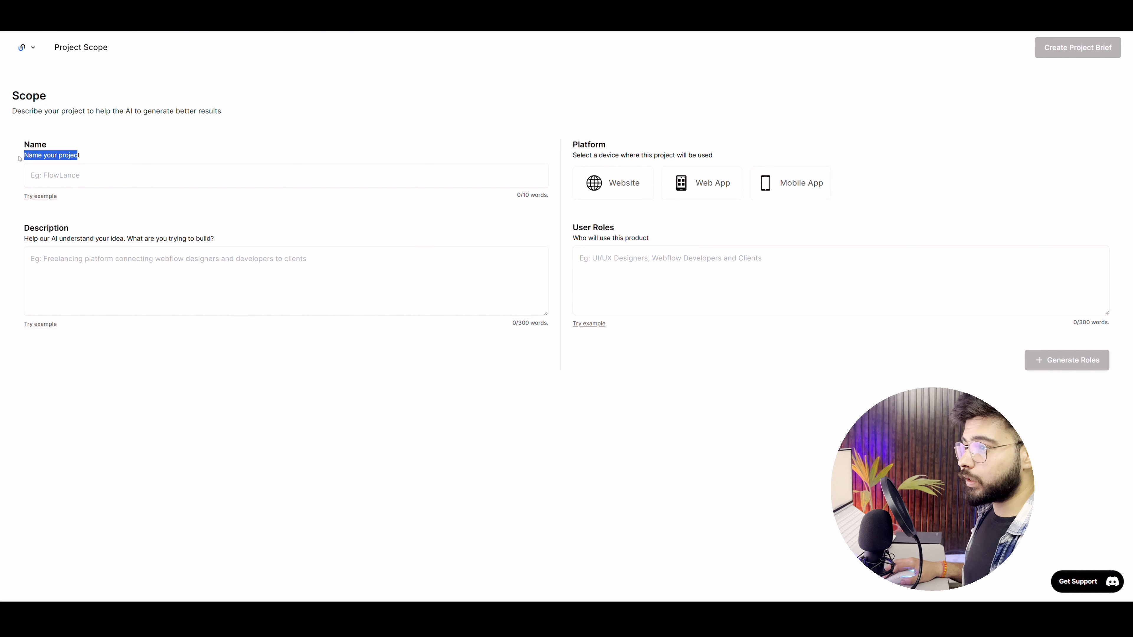
{"action": "left_click", "coordinate": [286, 175]}
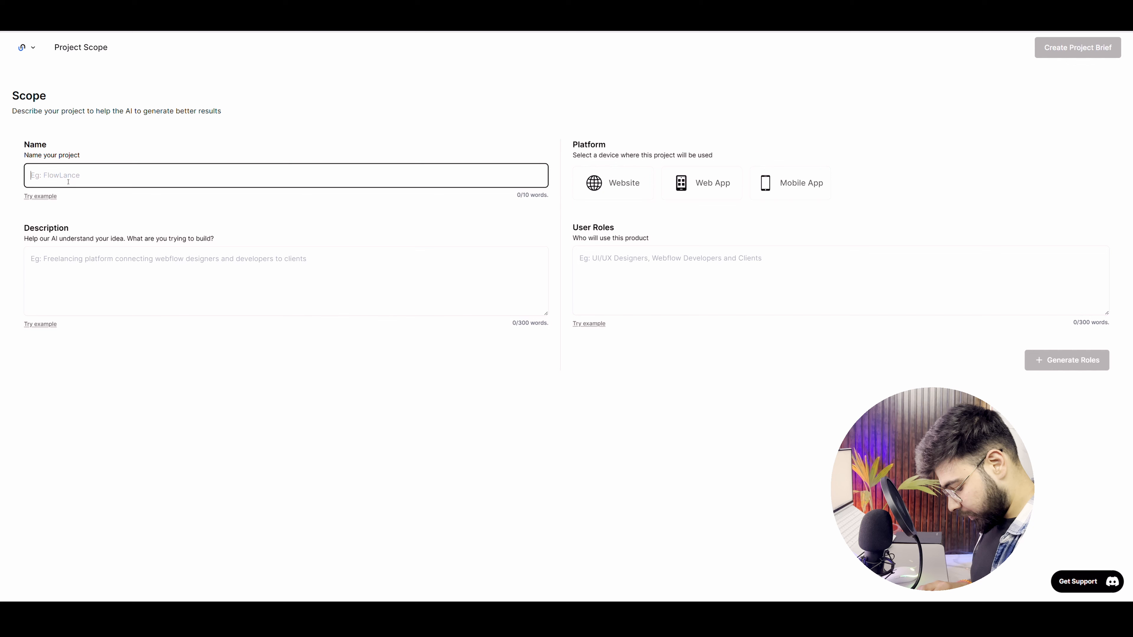
{"action": "type", "text": "AD D"}
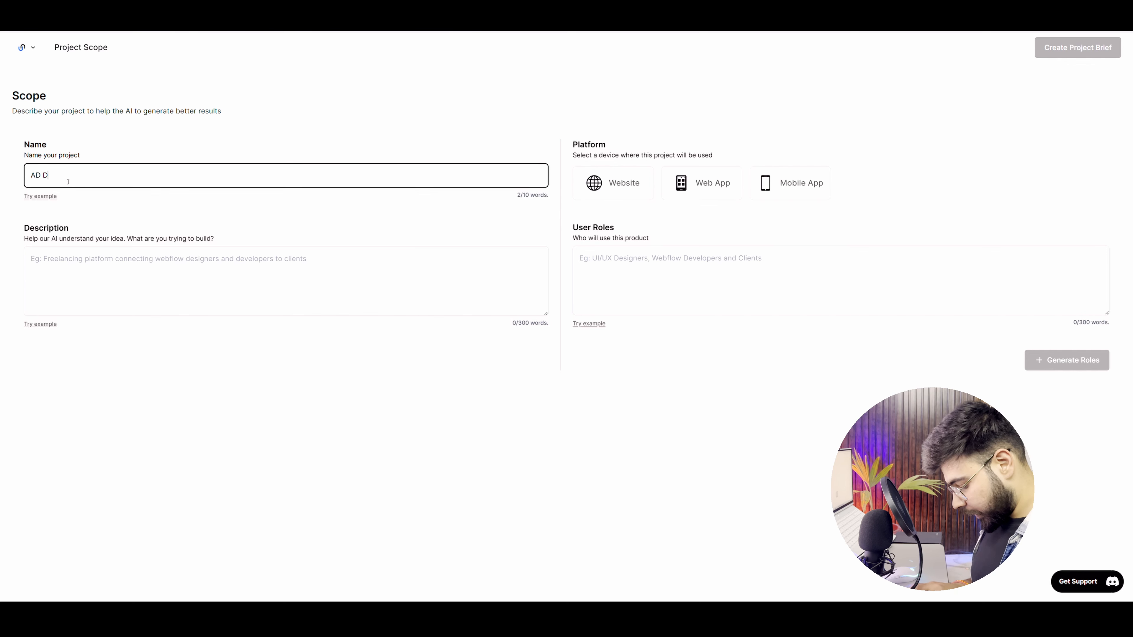
{"action": "type", "text": "esi"}
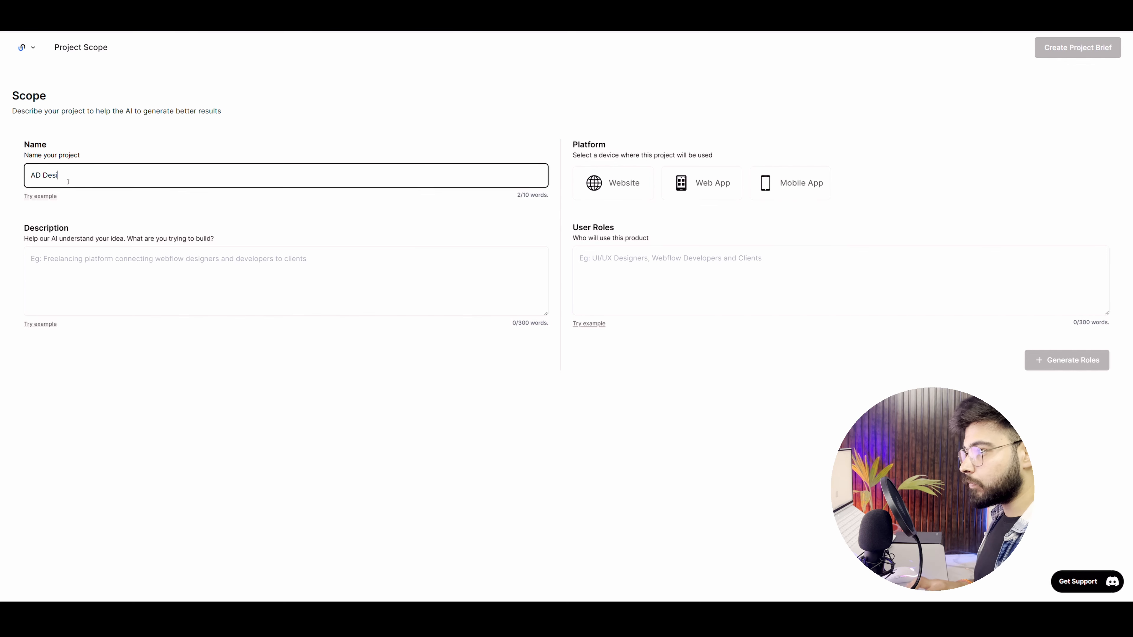
{"action": "type", "text": "gns"}
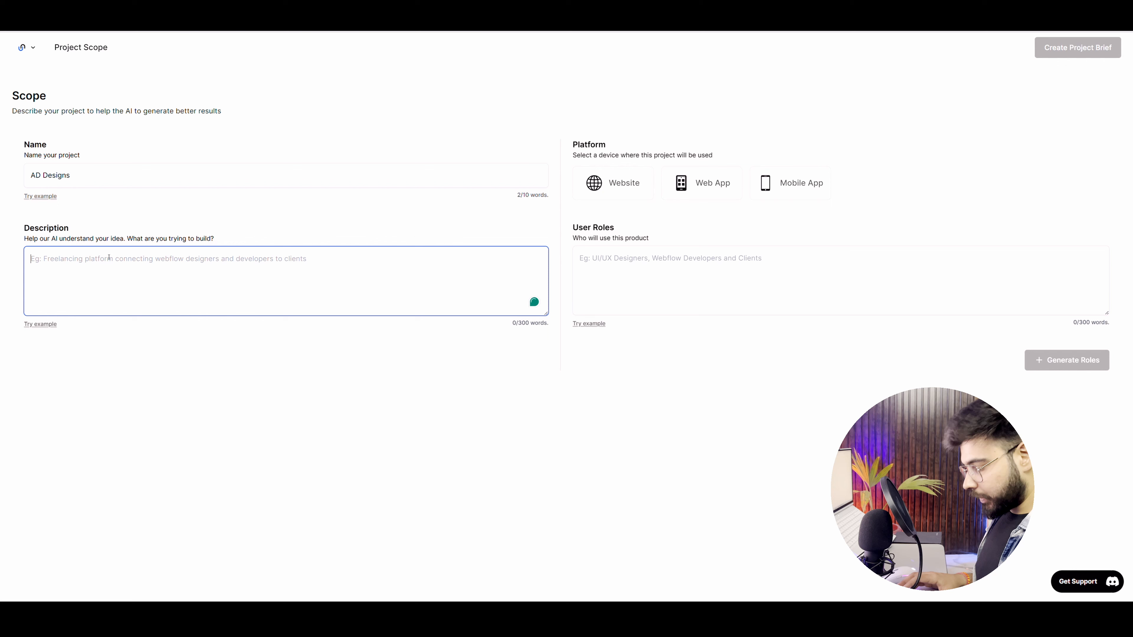
Describe it as an agency that focuses on creating human-centred designs
{"action": "type", "text": "A design age"}
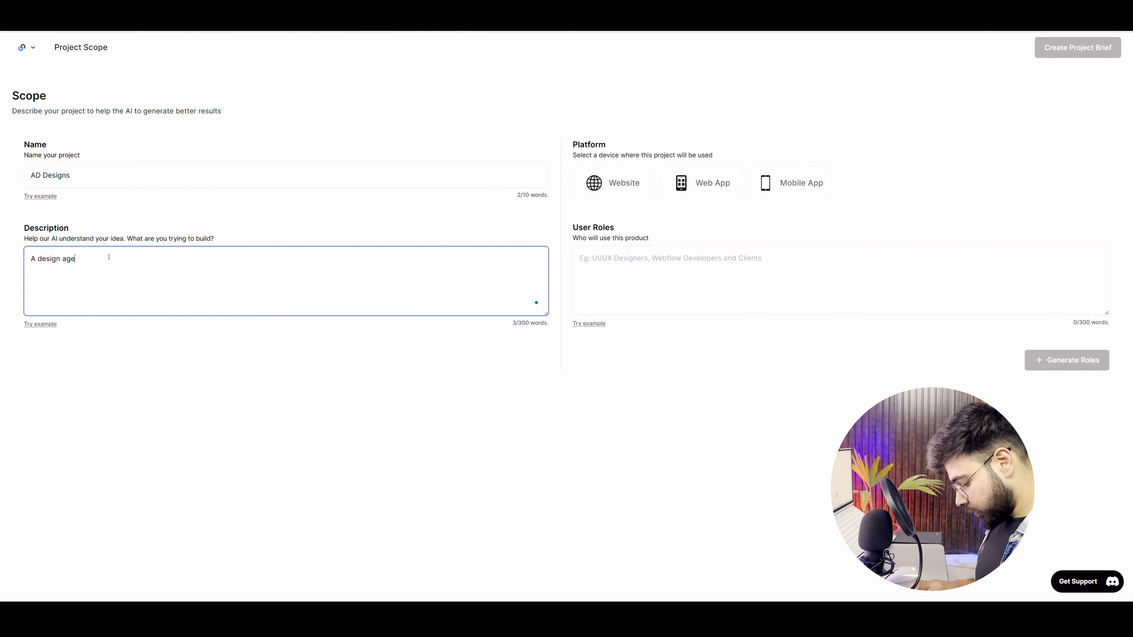
{"action": "type", "text": "ncy that foc"}
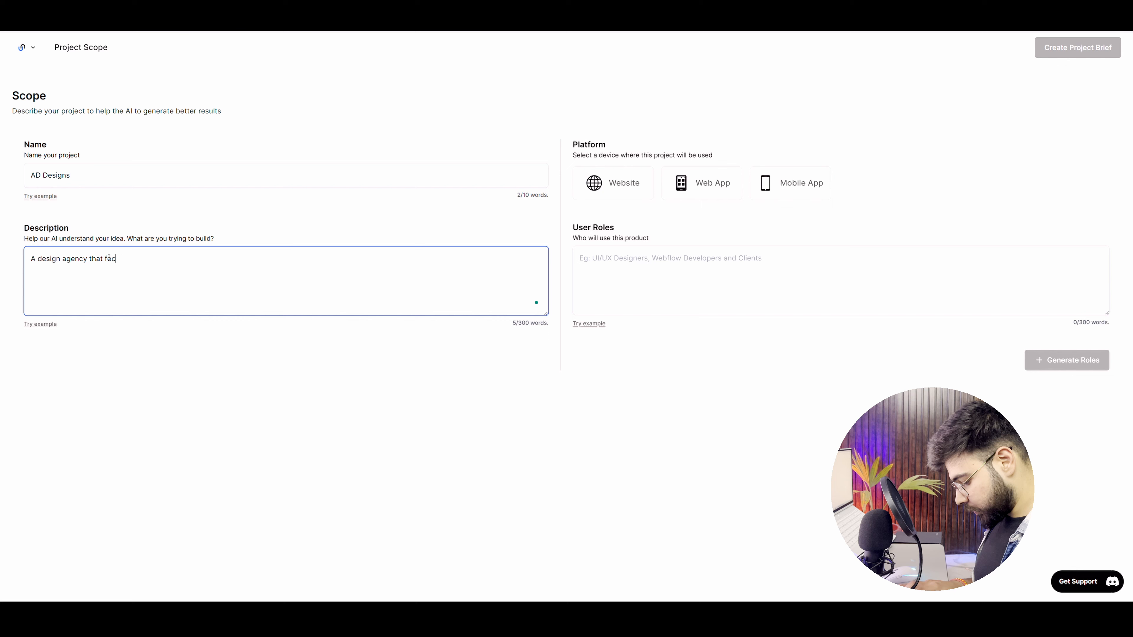
{"action": "type", "text": "u"}
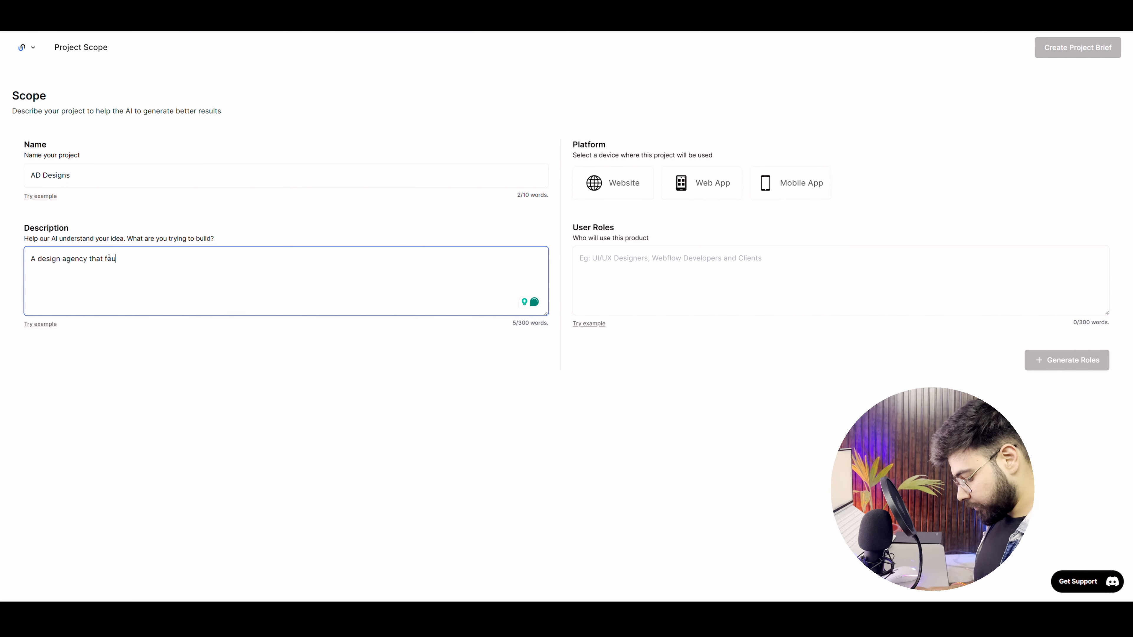
{"action": "type", "text": "ces on cre"}
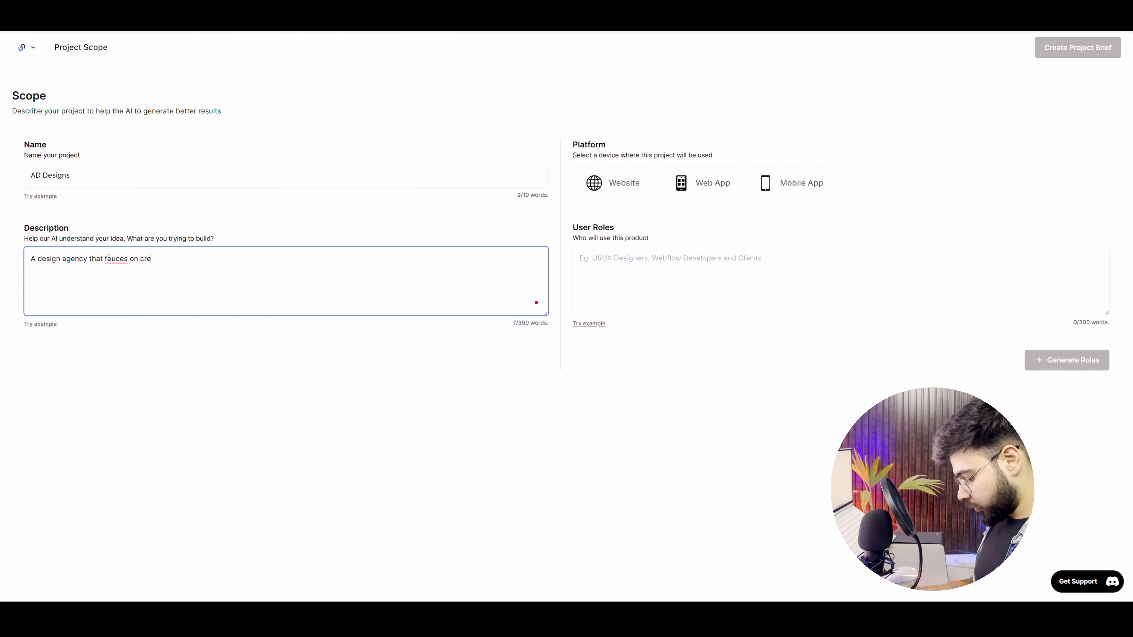
{"action": "type", "text": "ating hy"}
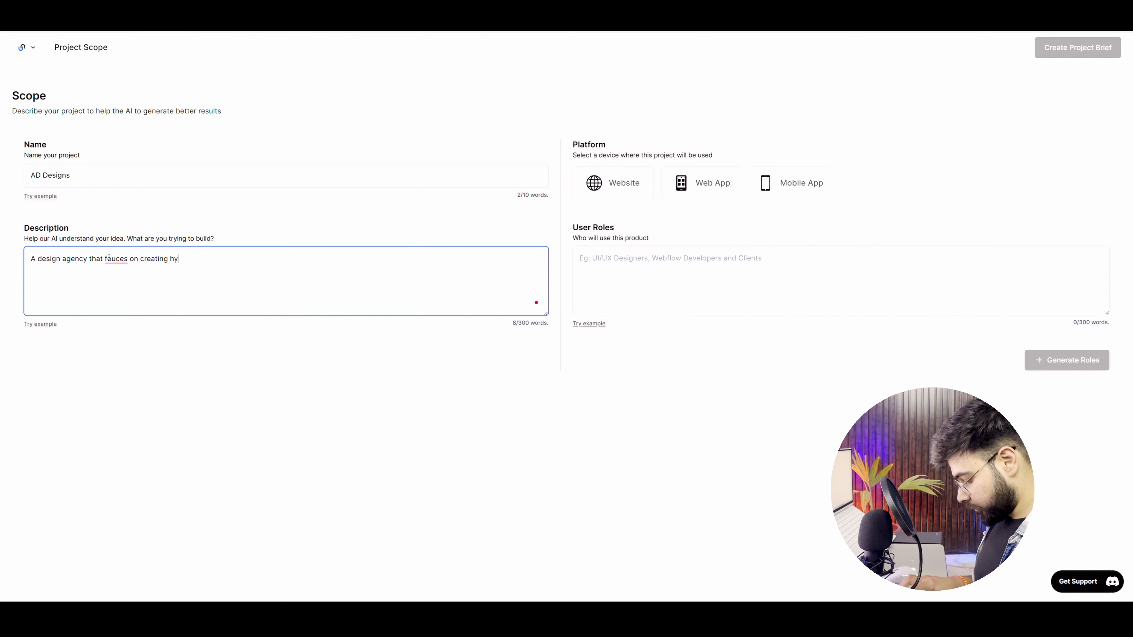
{"action": "type", "text": "human centric designs."}
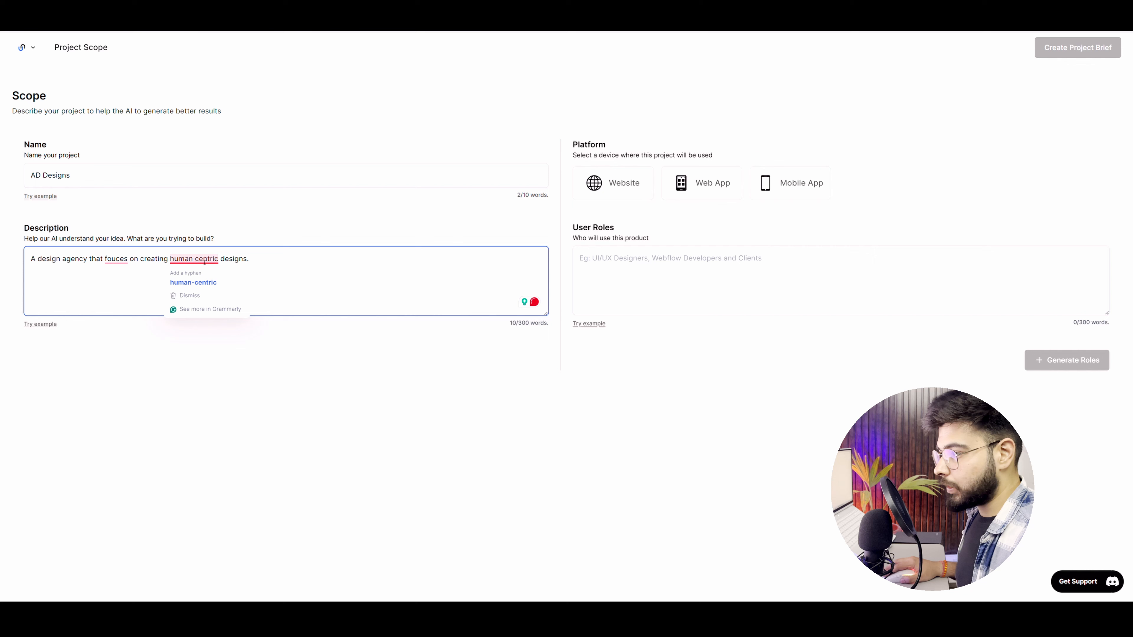
Choose website as the platform, enter users 'Cafe owners, ai...' and generate user roles
{"action": "left_click", "coordinate": [193, 283]}
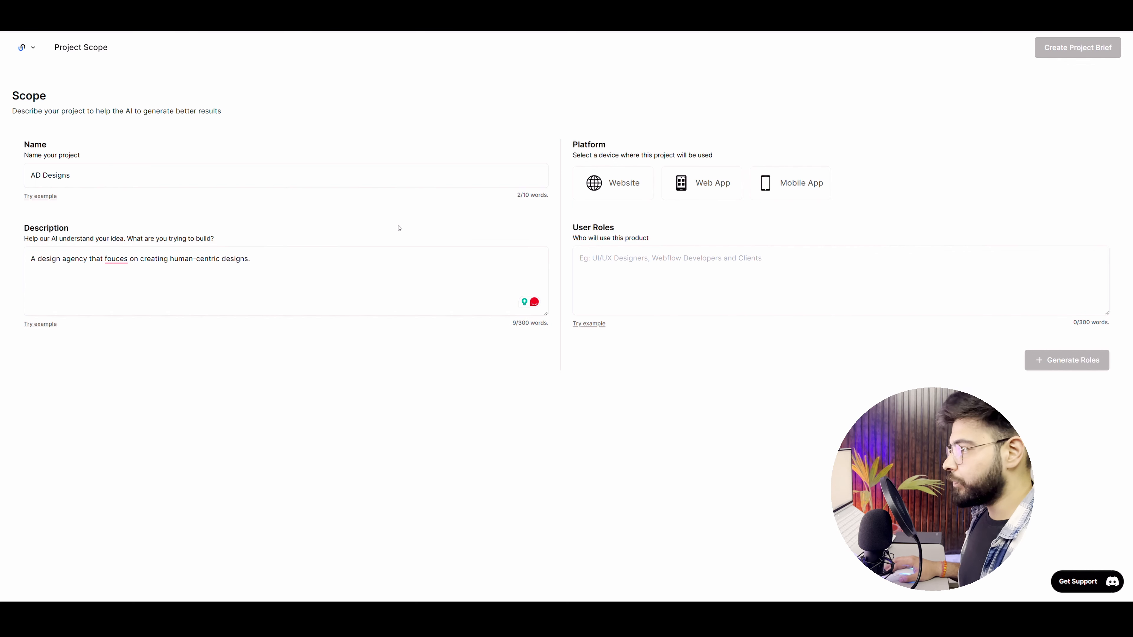
{"action": "left_click", "coordinate": [612, 183]}
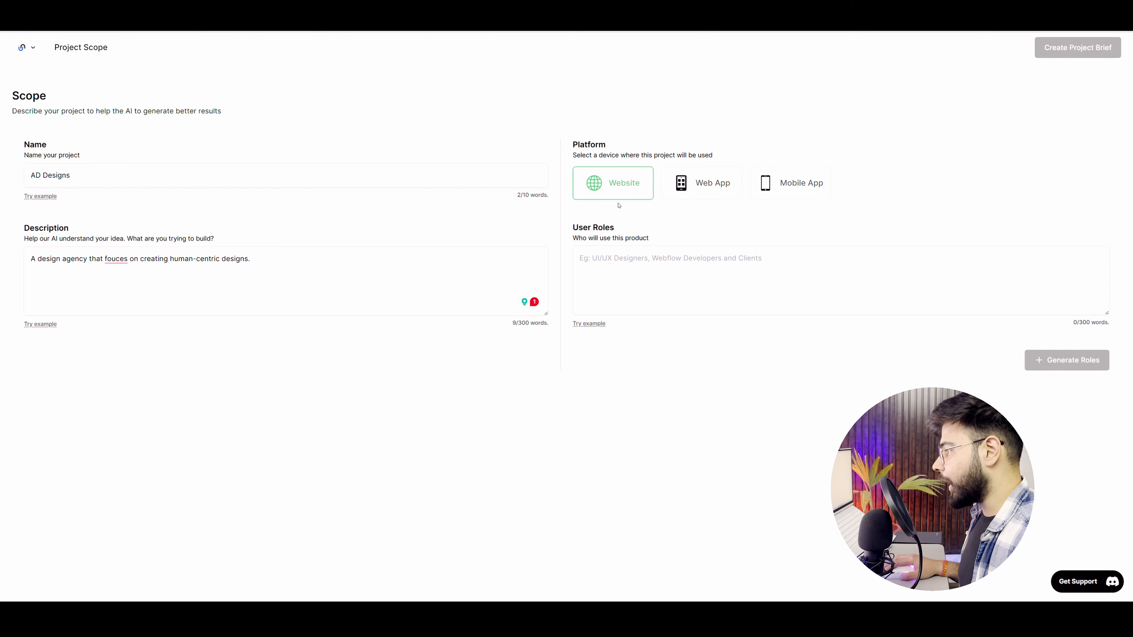
{"action": "left_click", "coordinate": [795, 281]}
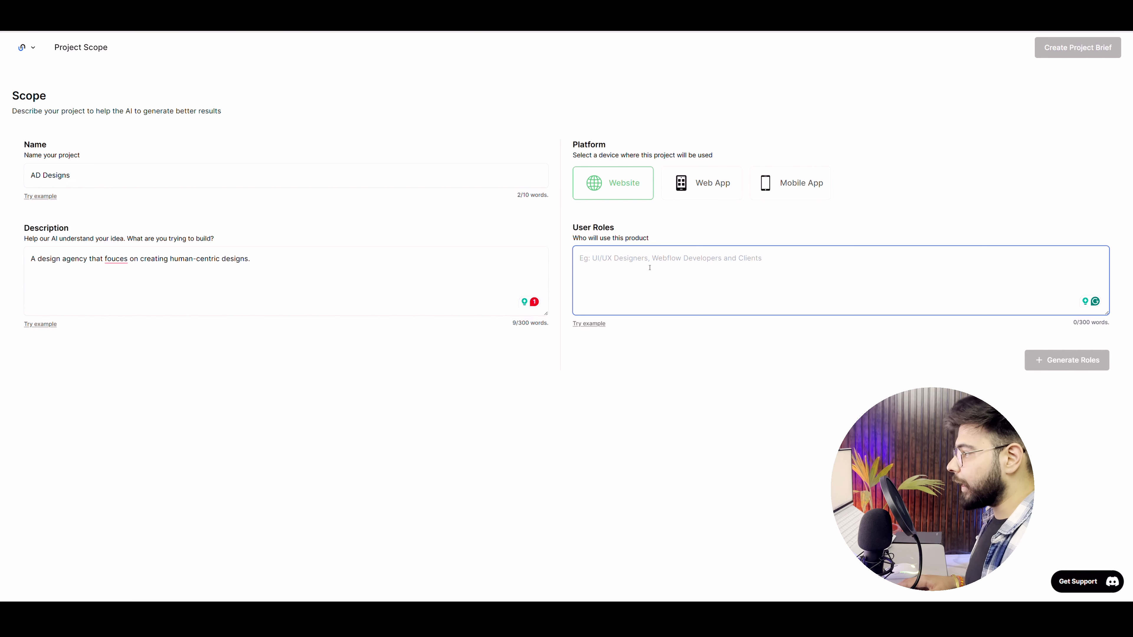
{"action": "type", "text": "Cafe o"}
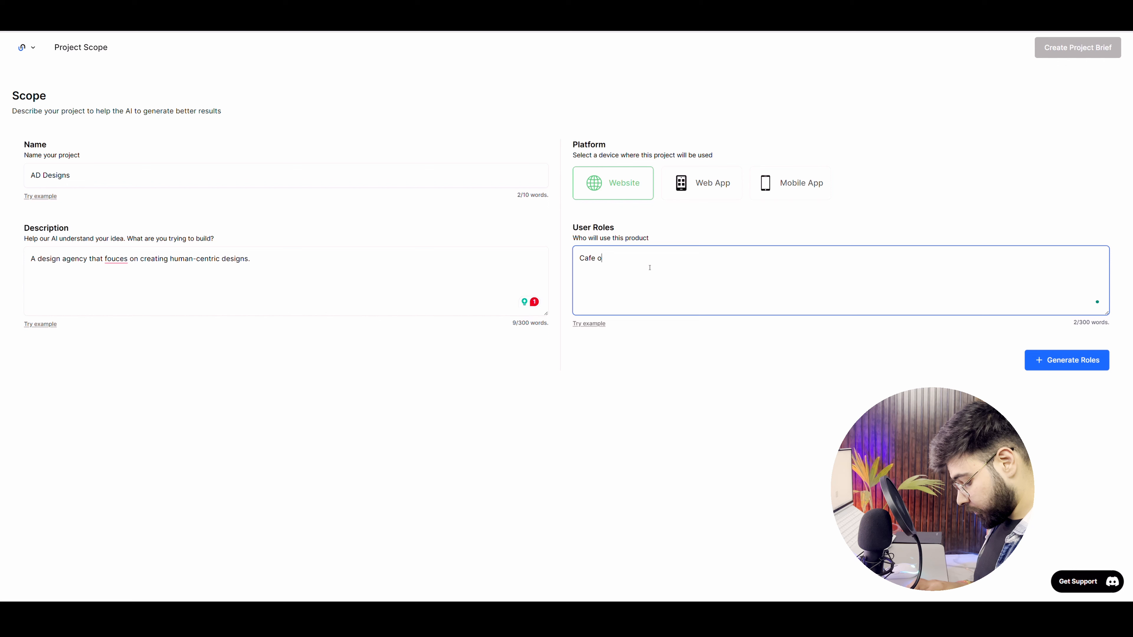
{"action": "type", "text": "wners,"}
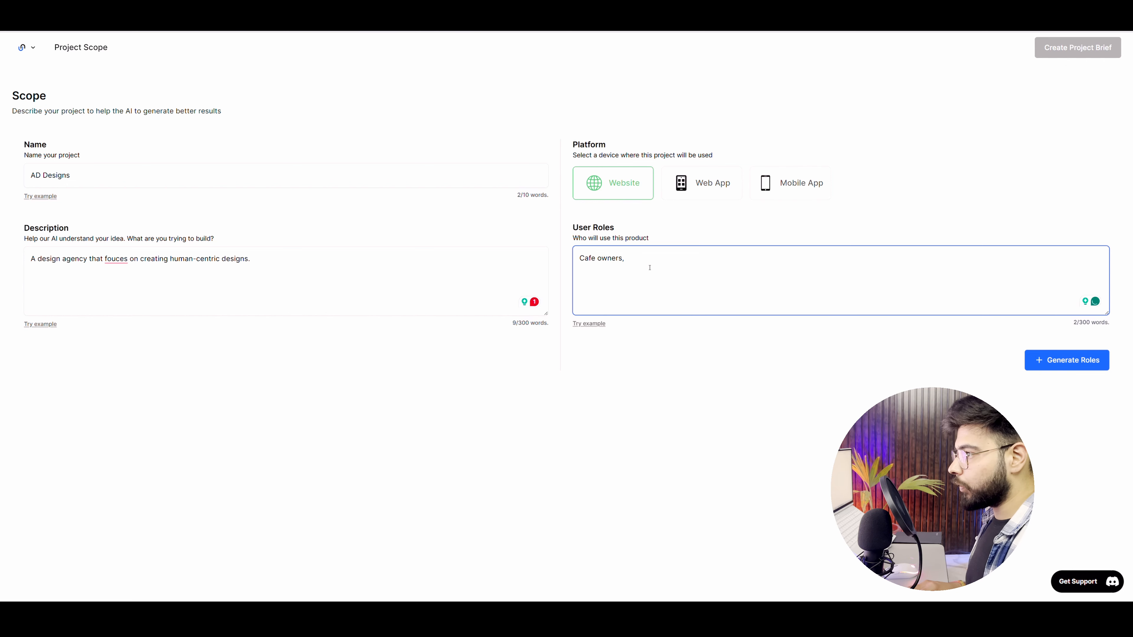
{"action": "type", "text": "ai"}
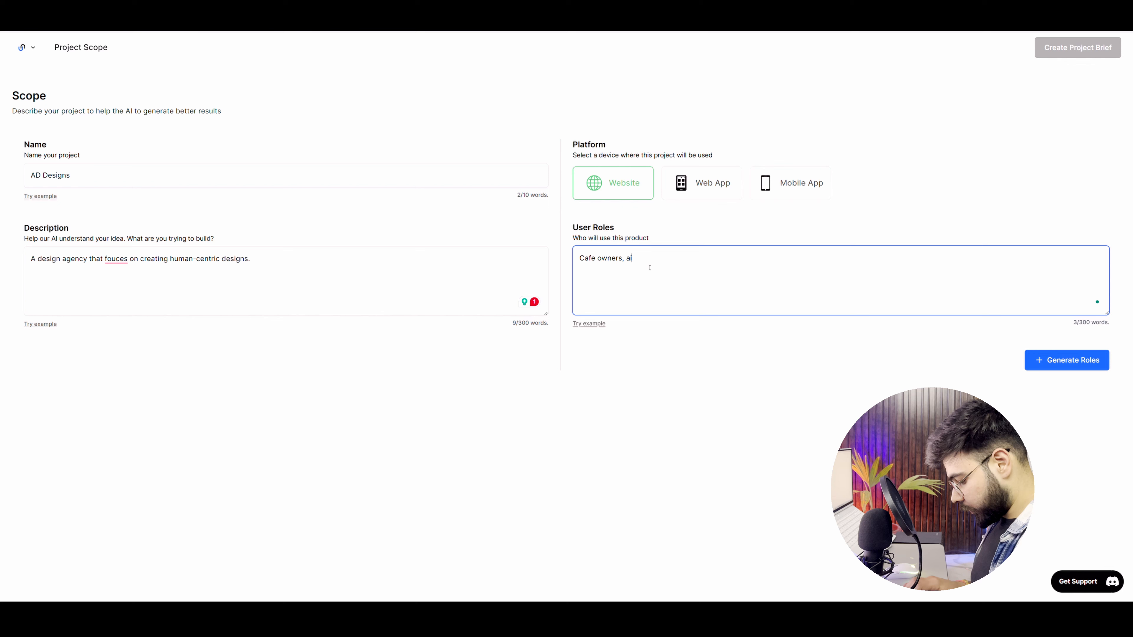
{"action": "left_click", "coordinate": [1066, 360]}
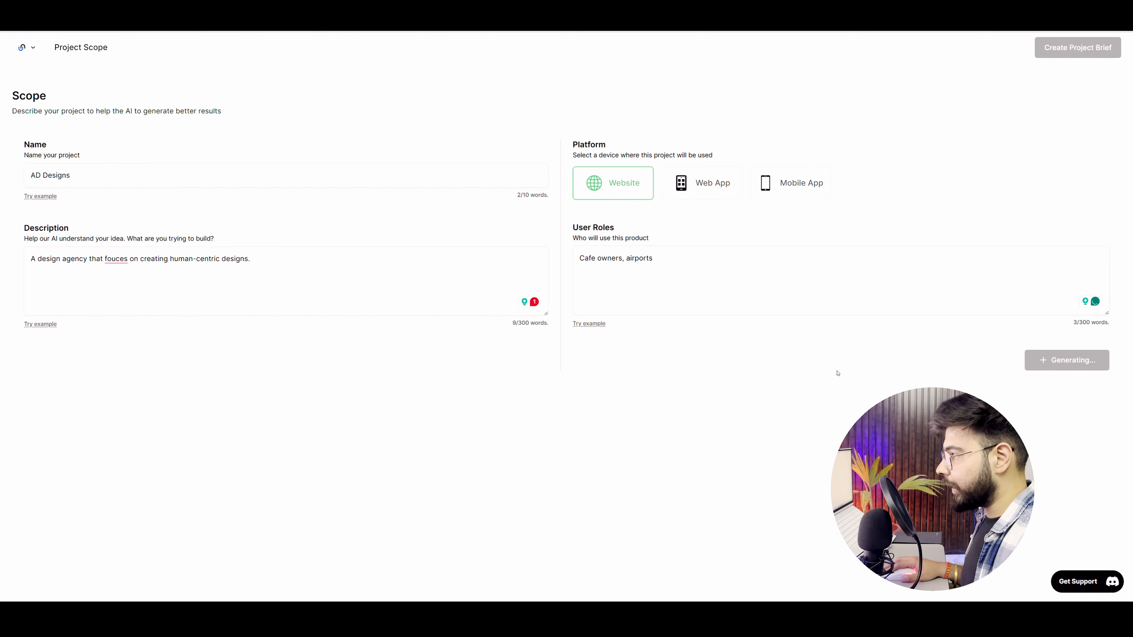
{"action": "left_click", "coordinate": [1066, 360]}
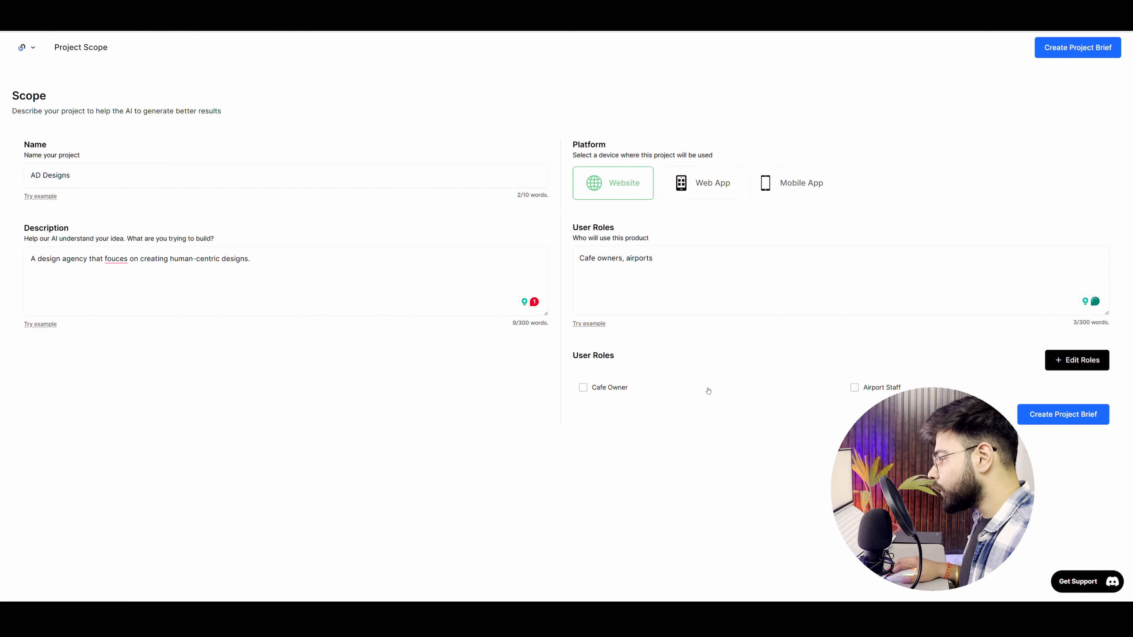
Select Cafe Owner as the user role and generate the project brief
{"action": "left_click", "coordinate": [583, 386]}
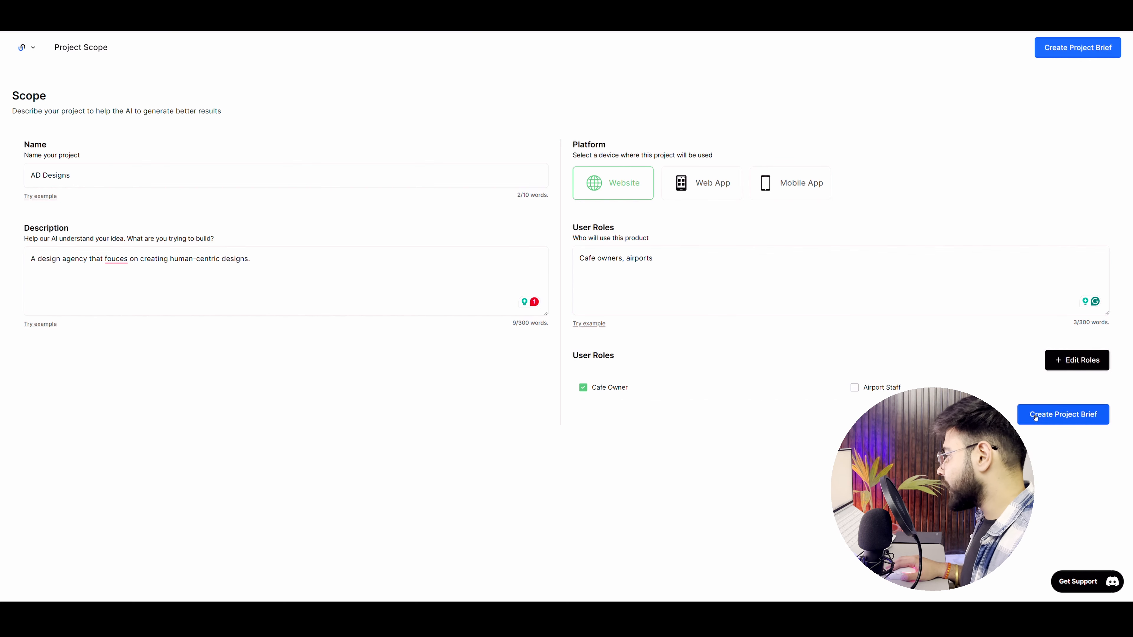
{"action": "left_click", "coordinate": [1062, 414]}
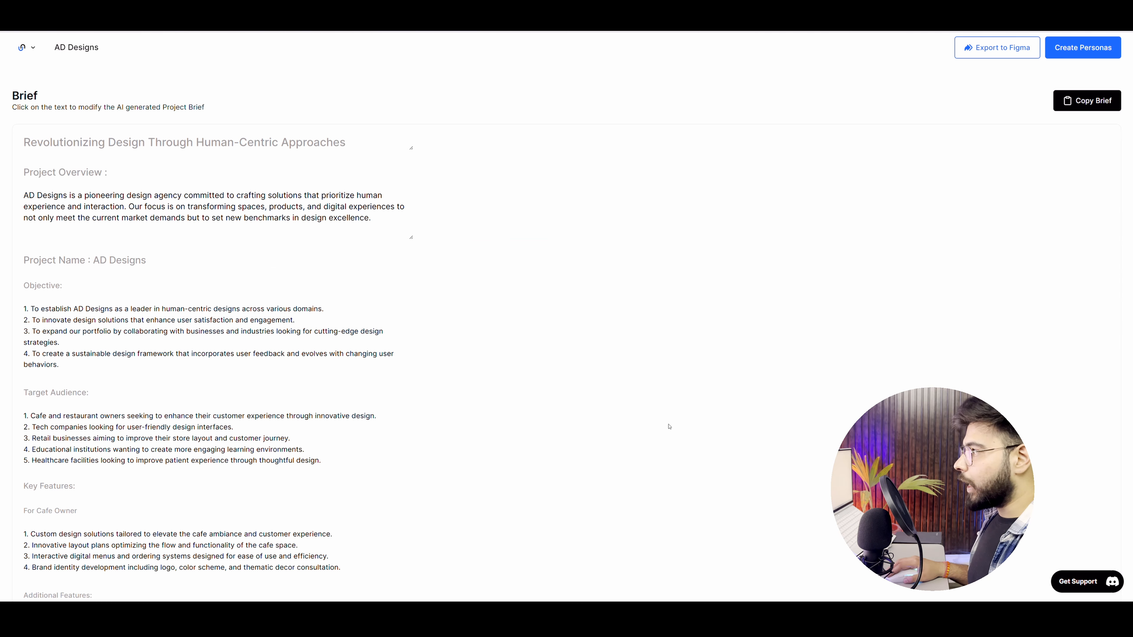
{"action": "mouse_move", "coordinate": [438, 450]}
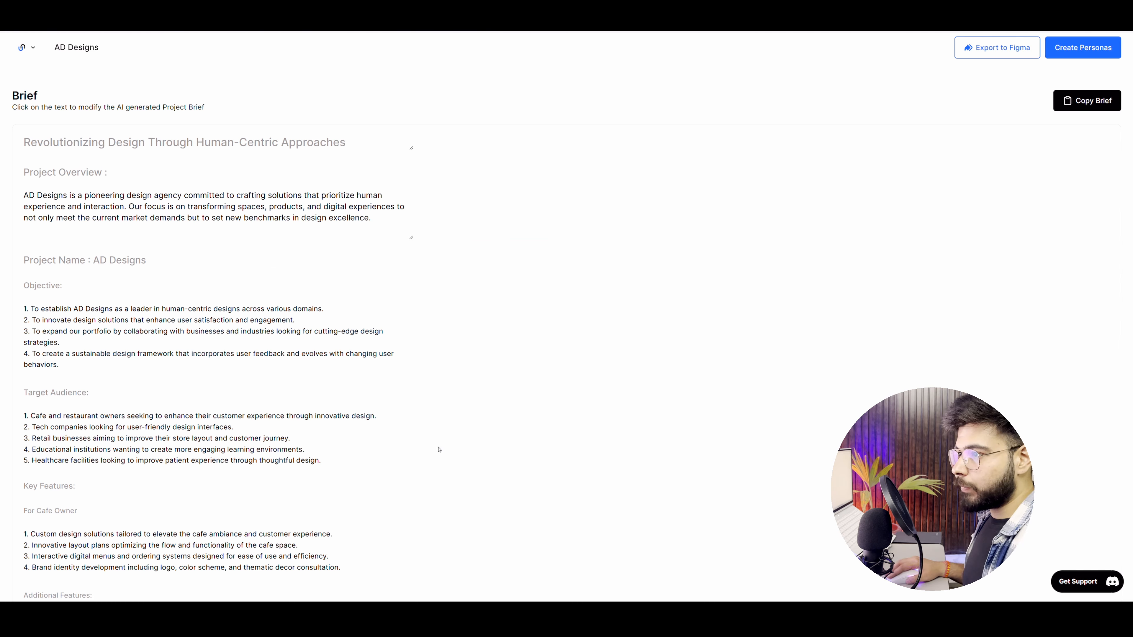
{"action": "mouse_move", "coordinate": [51, 231]}
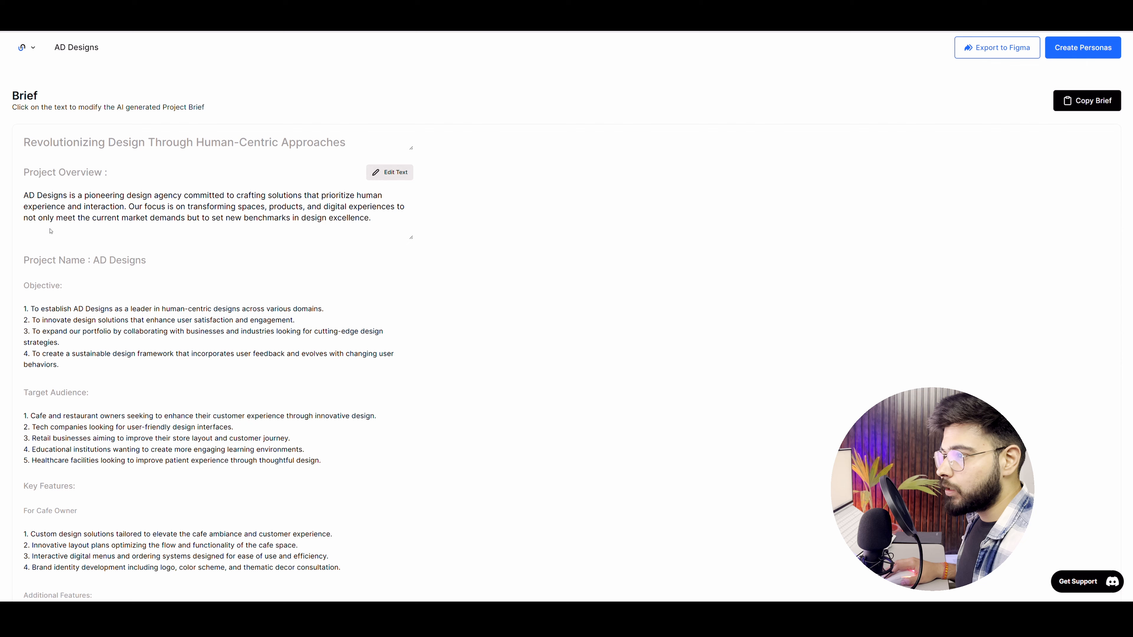
Scroll through the brief's objectives, audience, features, success criteria and risks, then back up
{"action": "scroll", "scroll_direction": "down", "scroll_amount": 3}
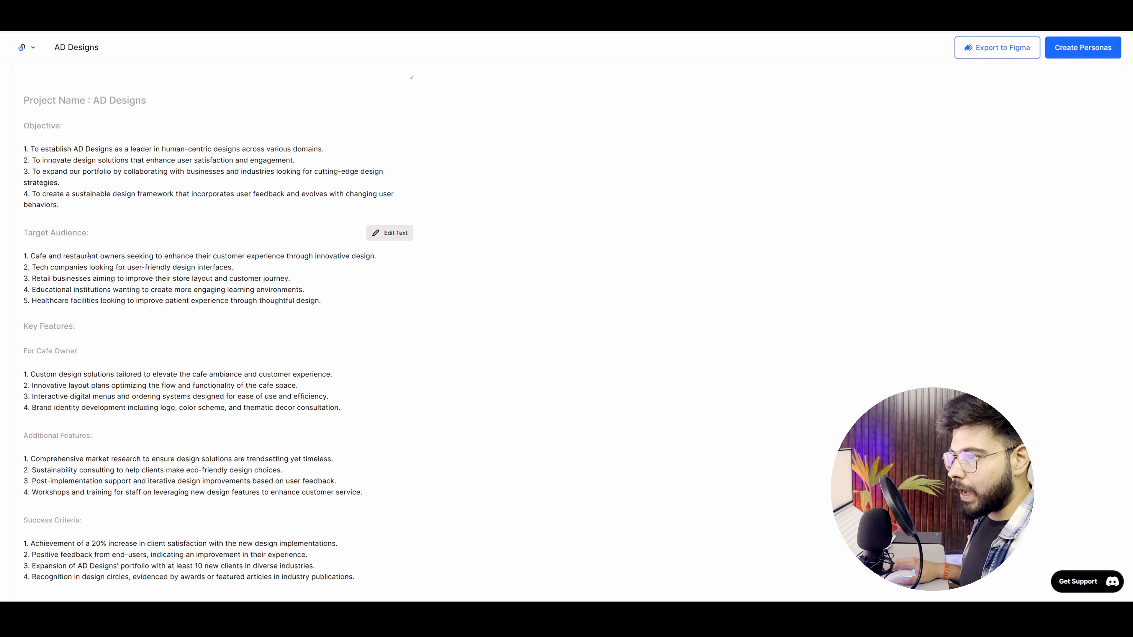
{"action": "scroll", "scroll_direction": "down", "scroll_amount": 3}
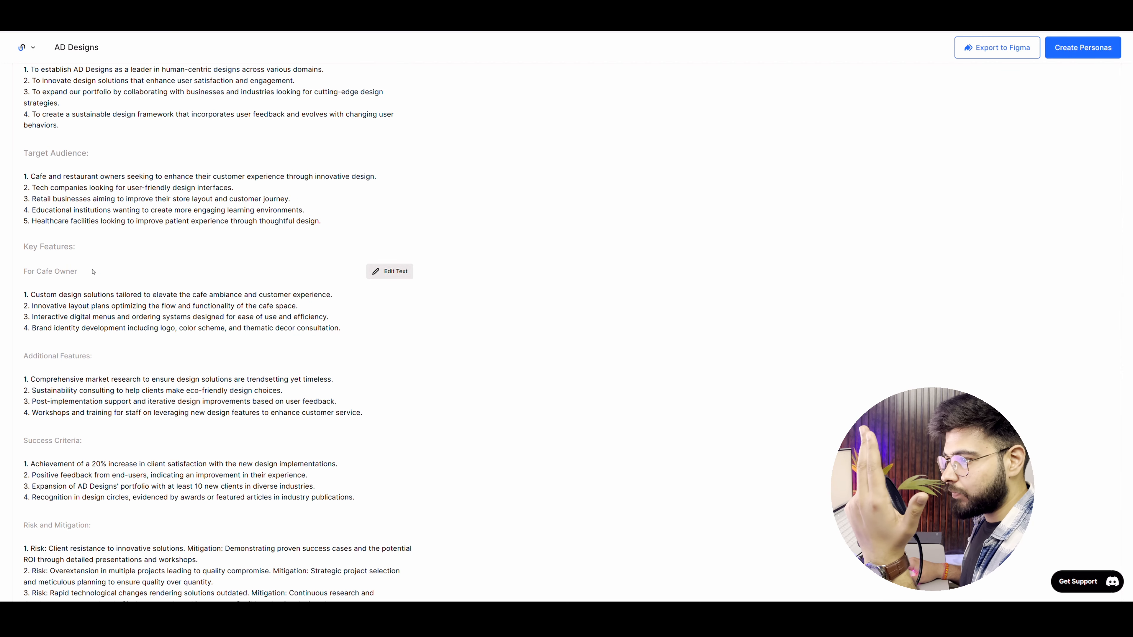
{"action": "scroll", "scroll_direction": "down", "scroll_amount": 3}
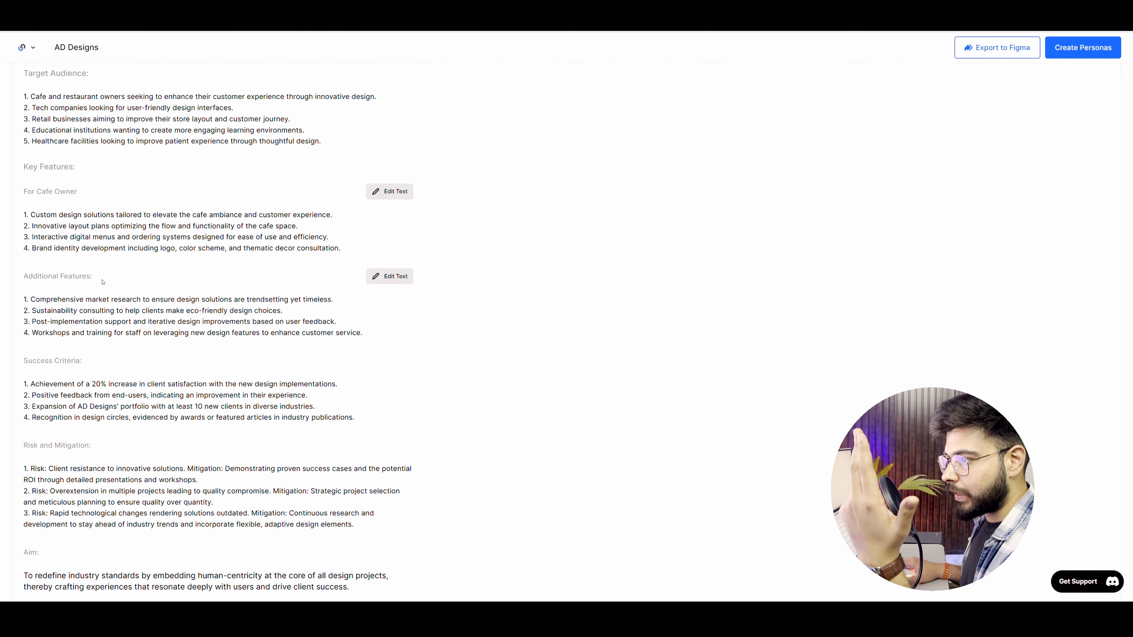
{"action": "scroll", "scroll_direction": "down", "scroll_amount": 3}
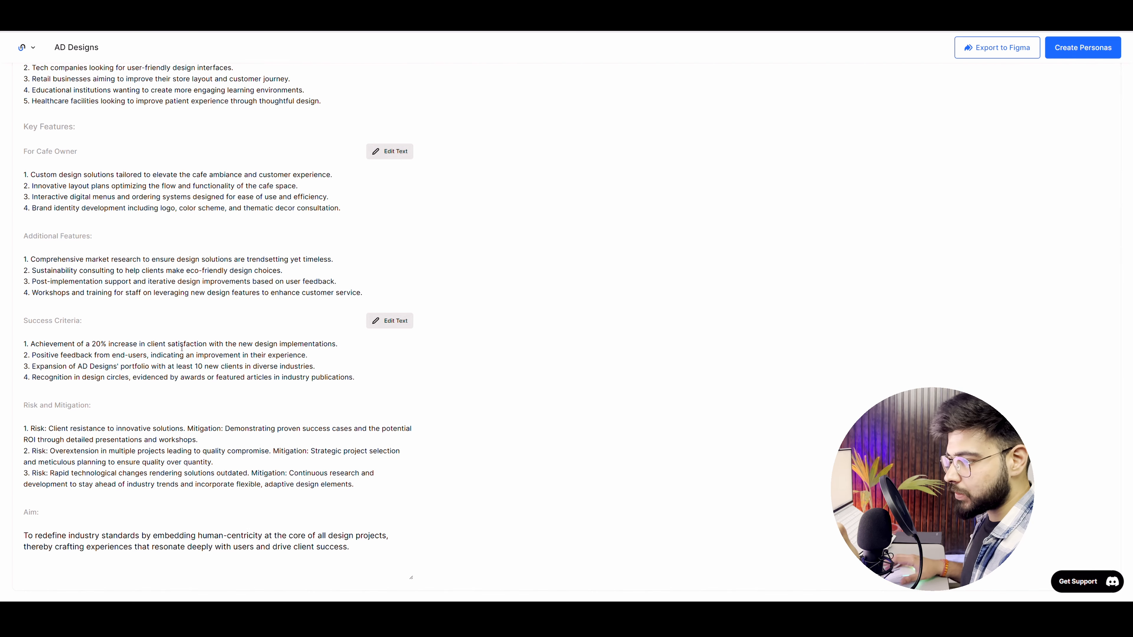
{"action": "scroll", "scroll_direction": "up", "scroll_amount": 3}
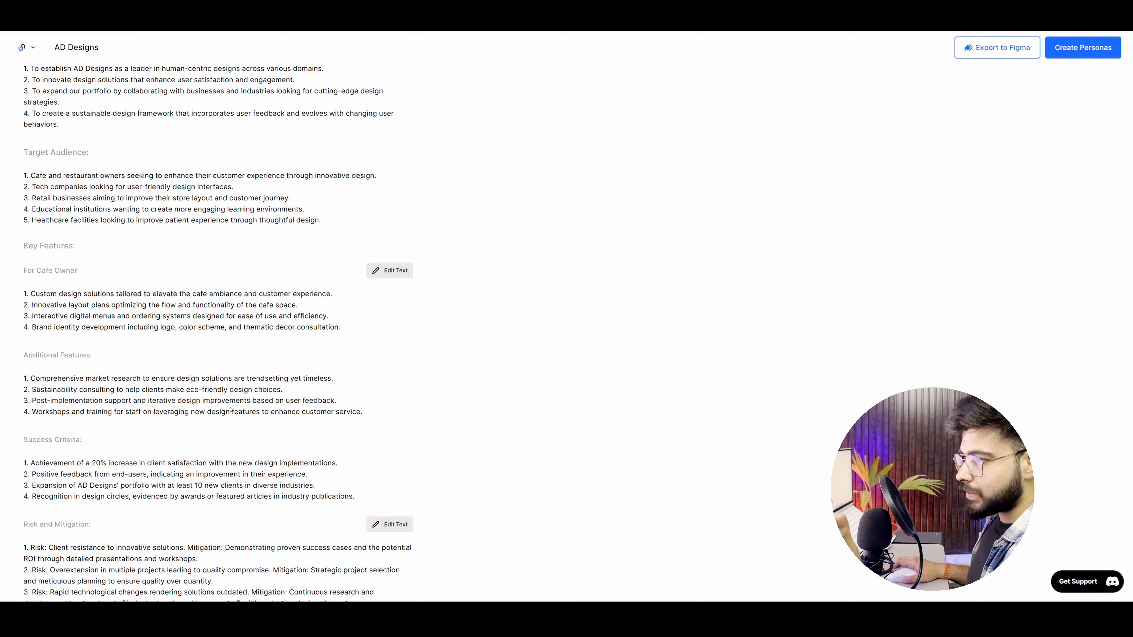
{"action": "scroll", "scroll_direction": "up", "scroll_amount": 3}
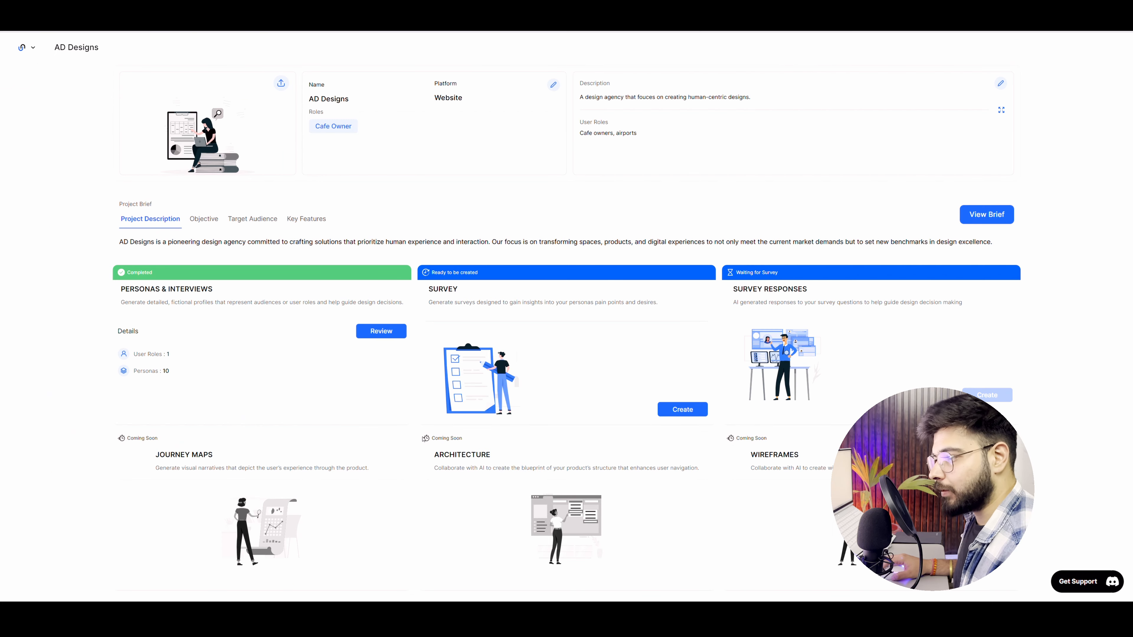
{"action": "left_click", "coordinate": [381, 331]}
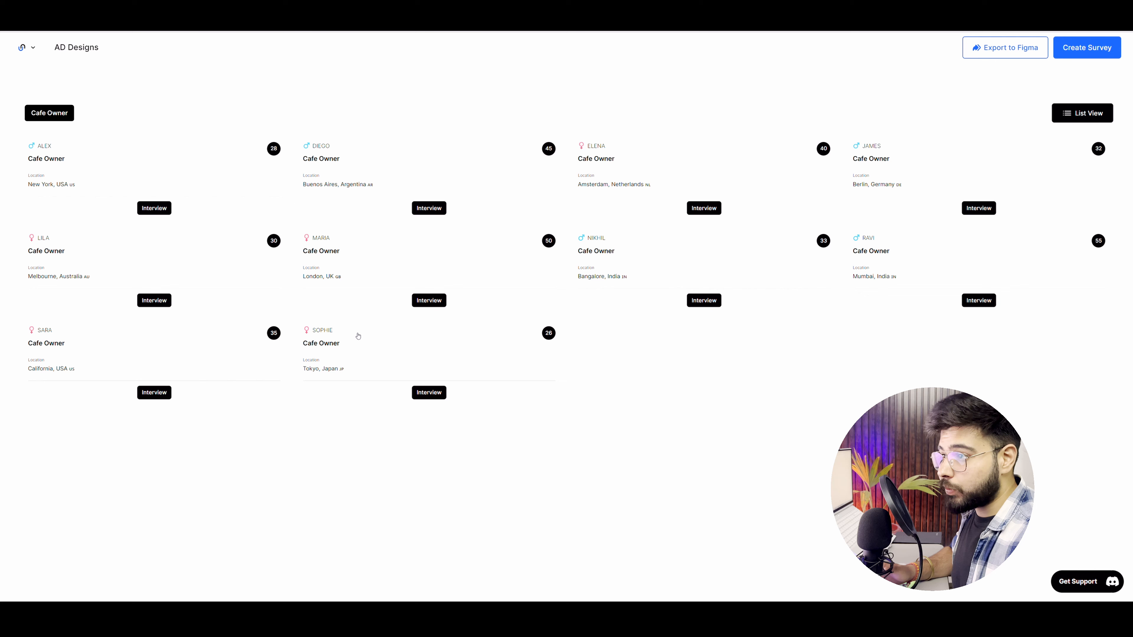
{"action": "left_click", "coordinate": [46, 158]}
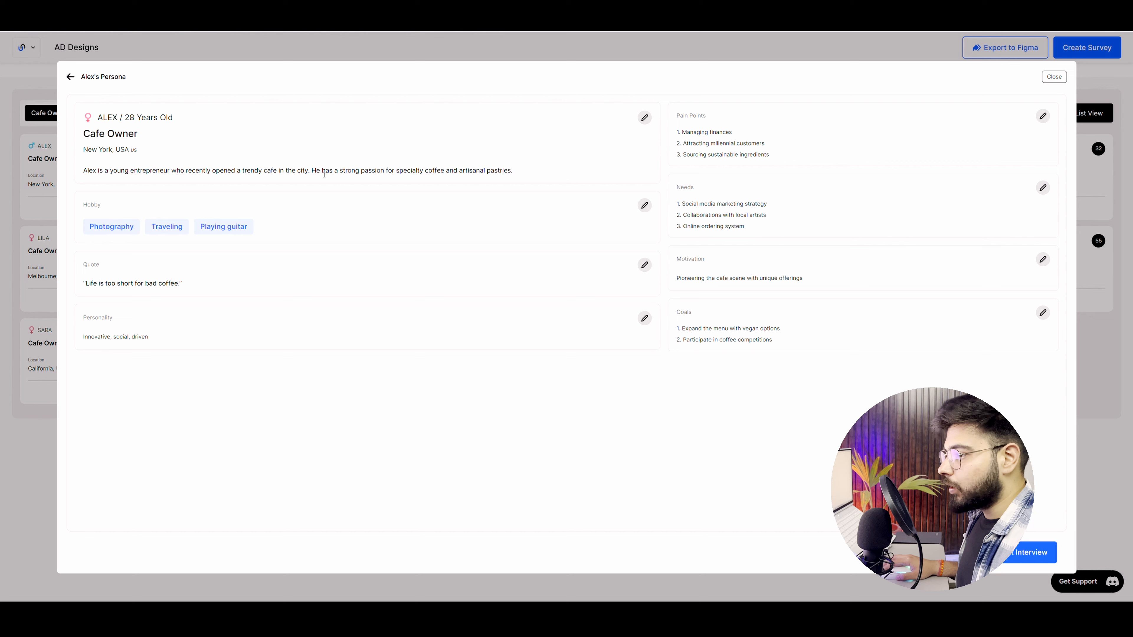
{"action": "mouse_move", "coordinate": [303, 187]}
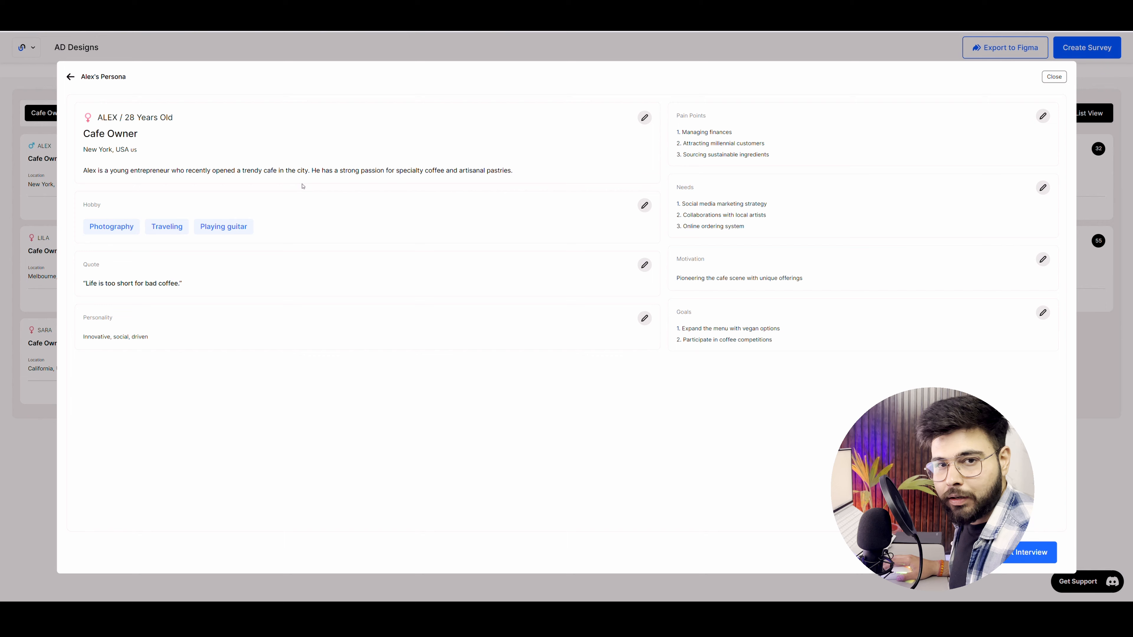
{"action": "left_click", "coordinate": [1053, 77]}
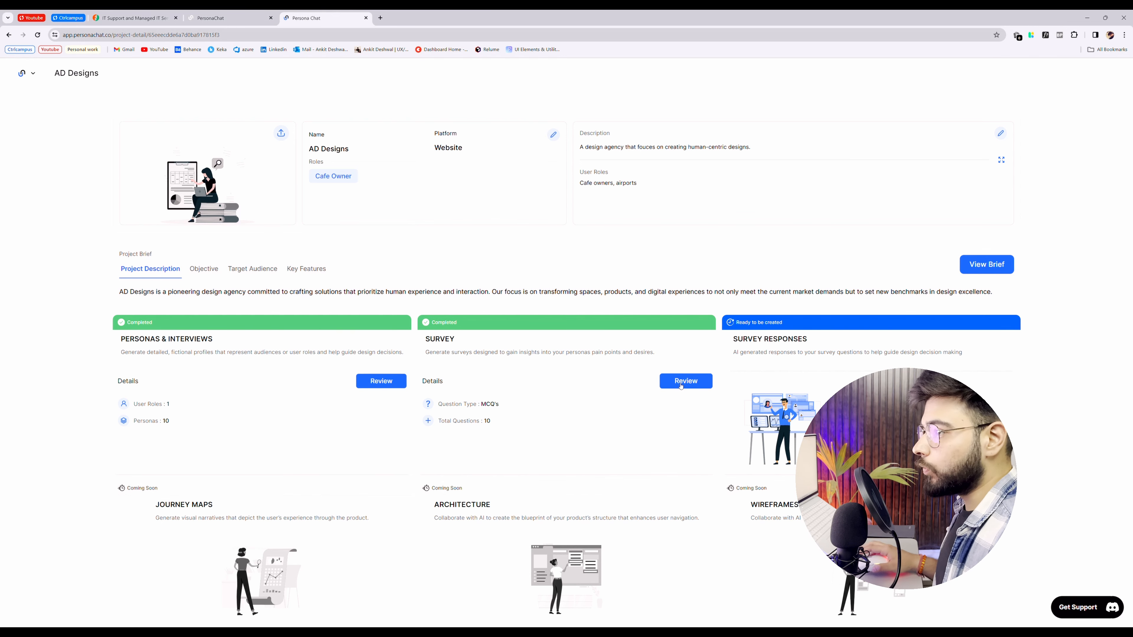
Review the ten generated multiple-choice survey questions from the Survey card
{"action": "left_click", "coordinate": [685, 380]}
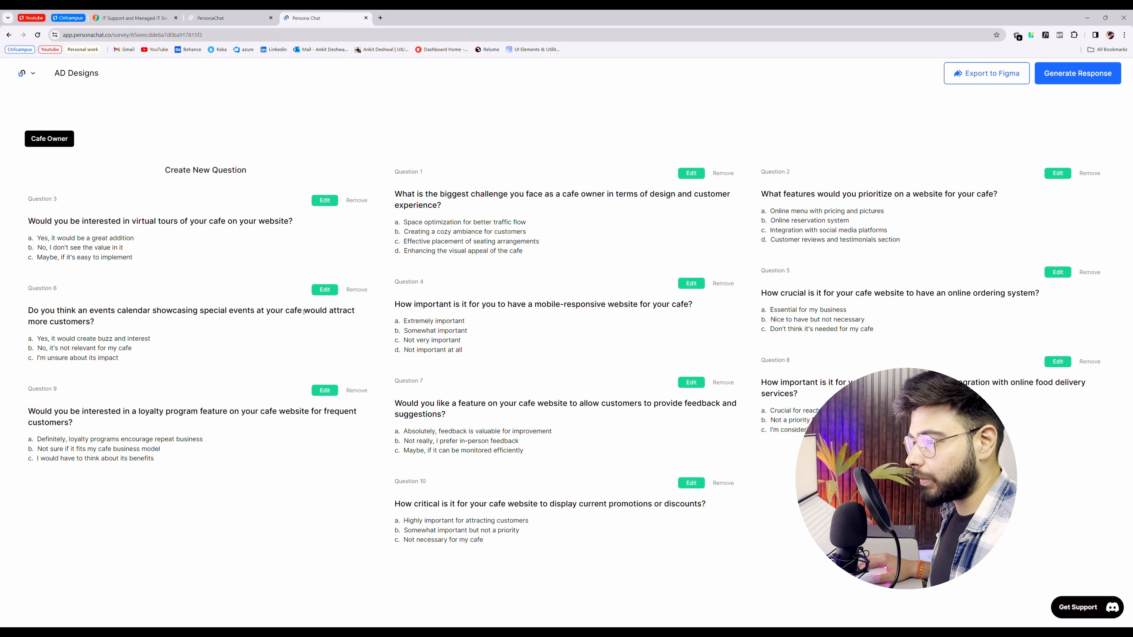
{"action": "mouse_move", "coordinate": [131, 325]}
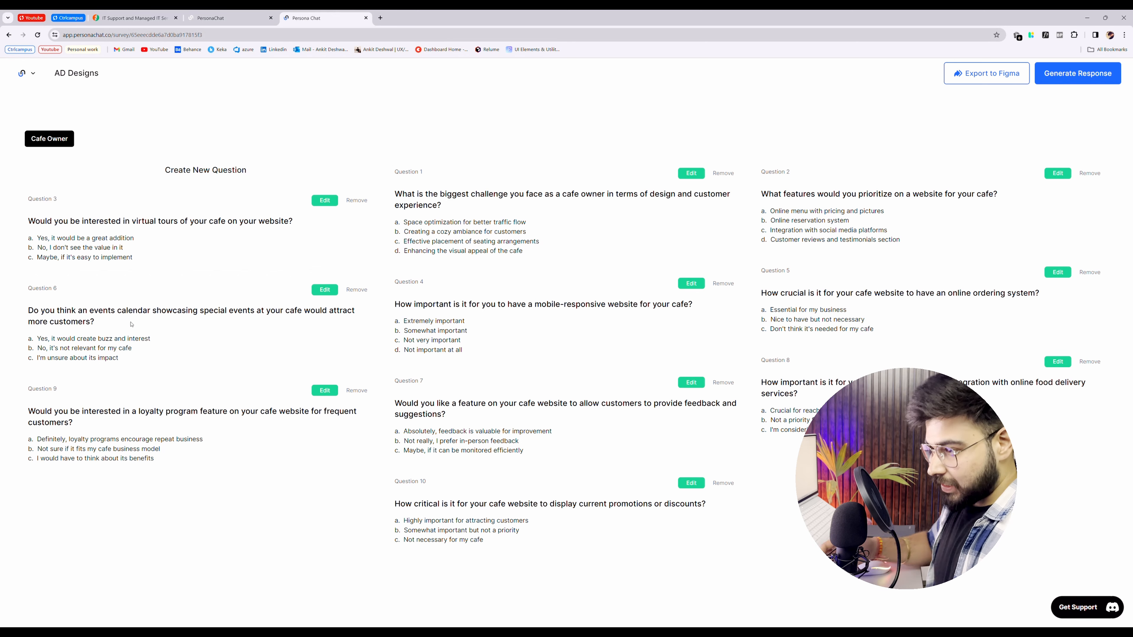
{"action": "mouse_move", "coordinate": [125, 322]}
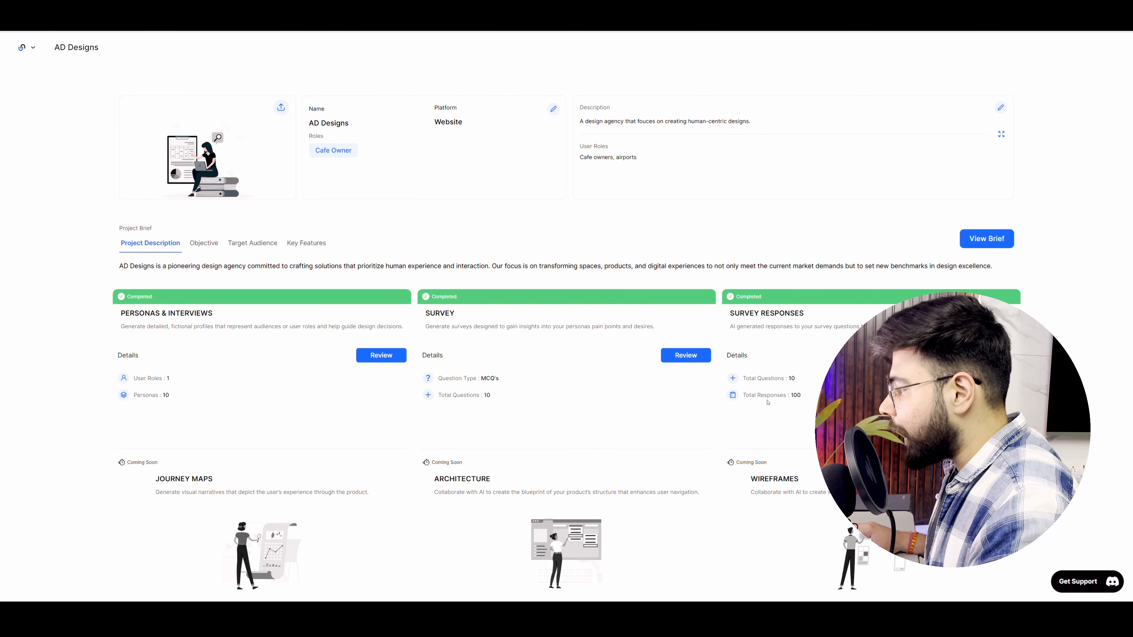
View the 100 generated survey responses with per-question answer percentages
{"action": "double_click", "coordinate": [771, 395]}
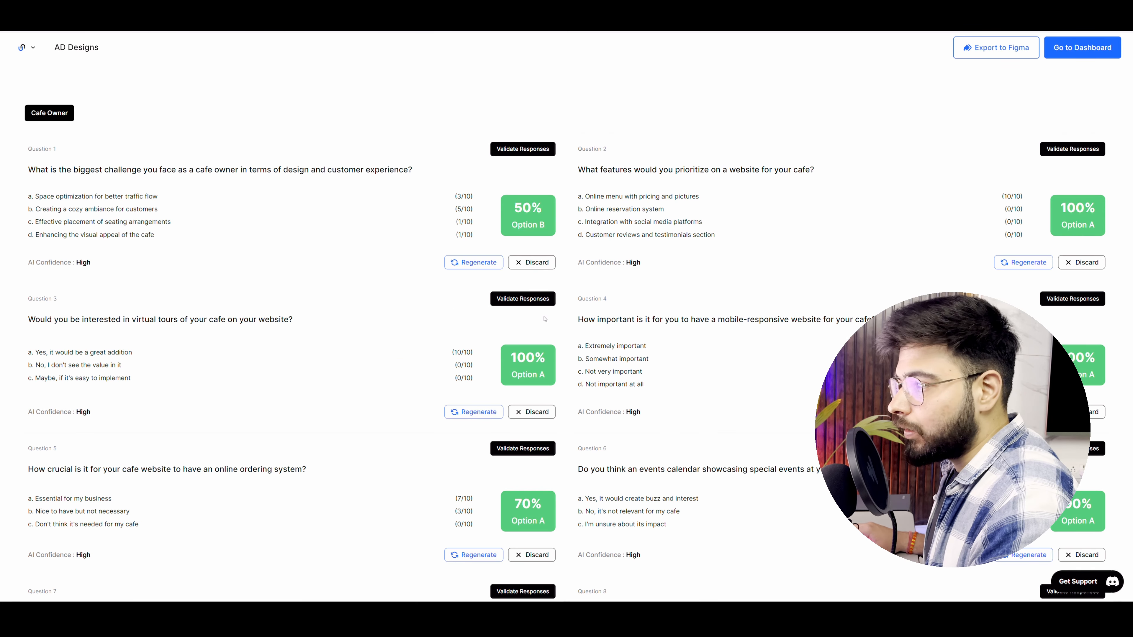
{"action": "scroll", "scroll_direction": "down", "scroll_amount": 3}
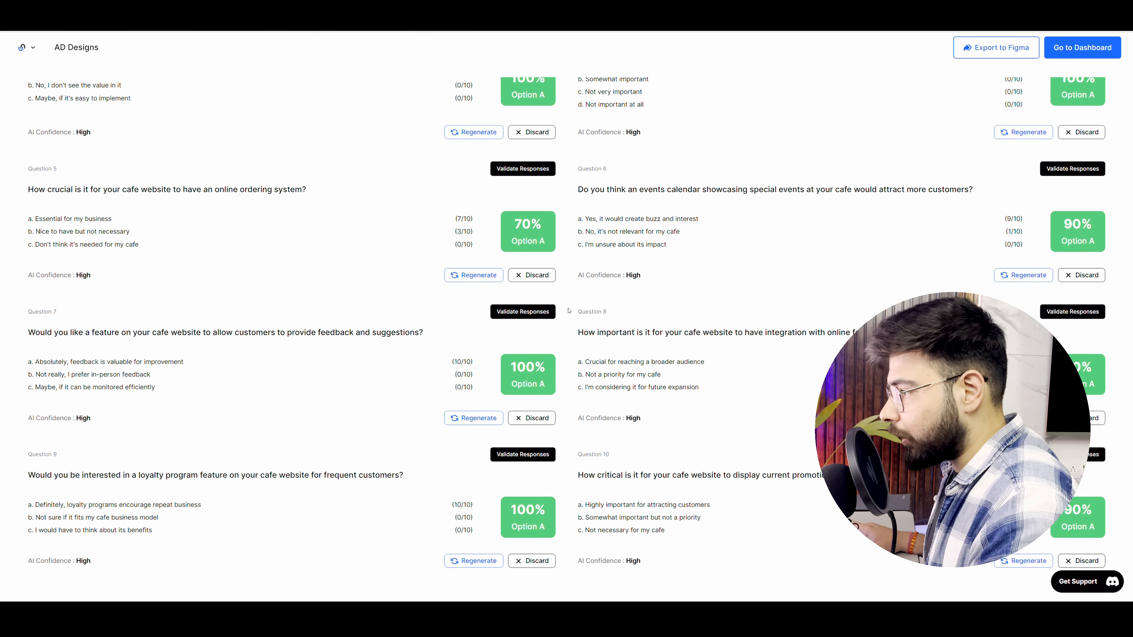
{"action": "scroll", "scroll_direction": "up", "scroll_amount": 3}
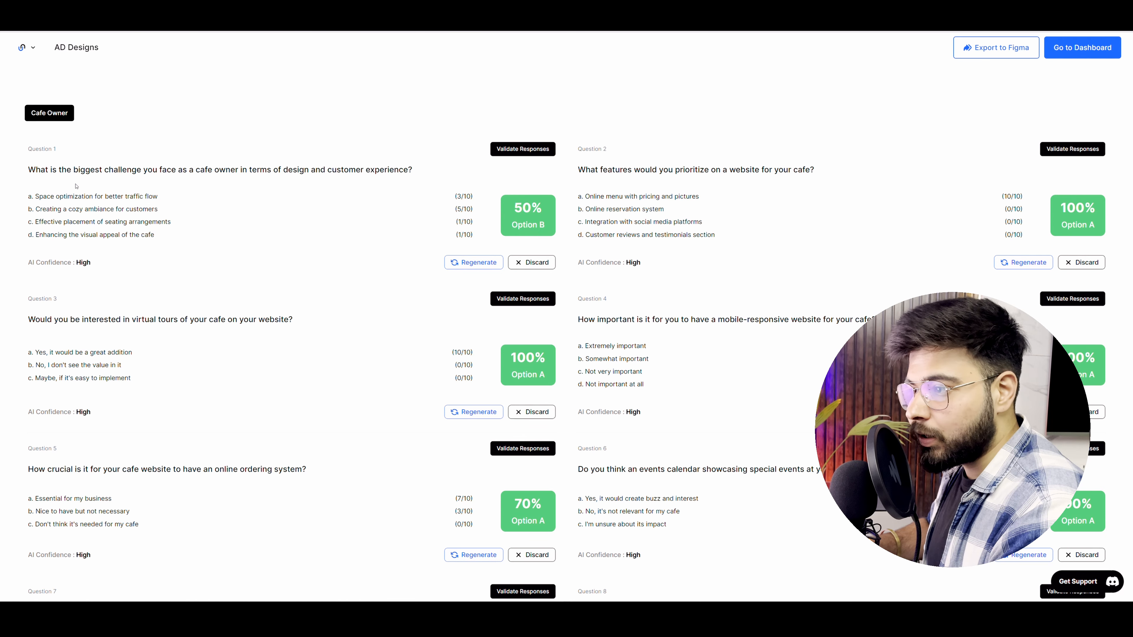
{"action": "mouse_move", "coordinate": [32, 266]}
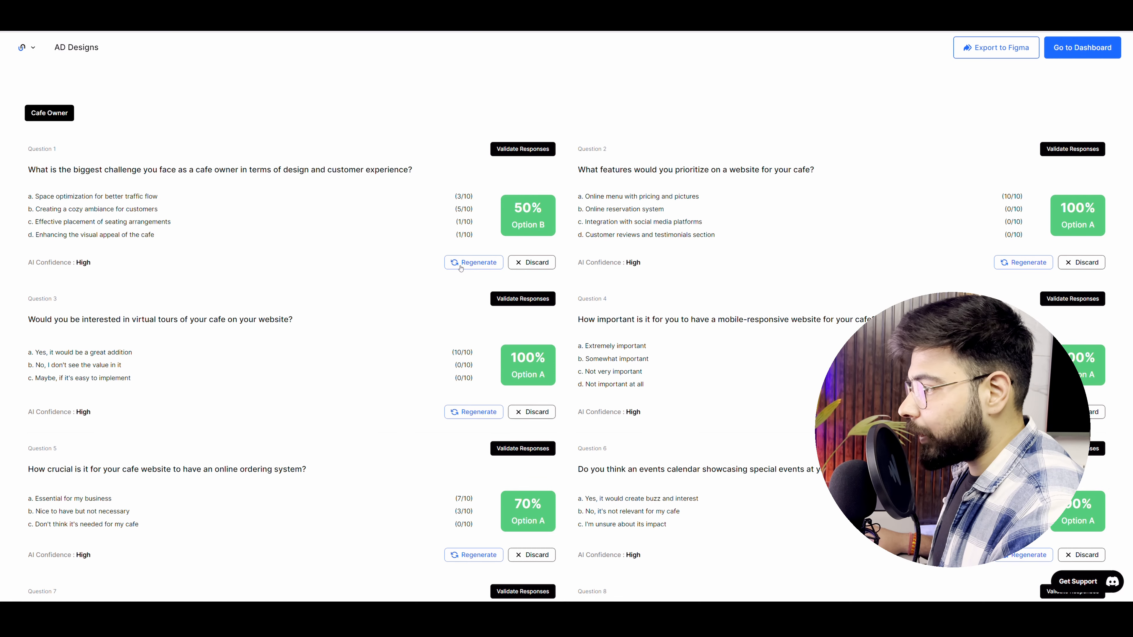
Regenerate Question 1's responses, now 90% favouring space optimization
{"action": "left_click", "coordinate": [473, 261]}
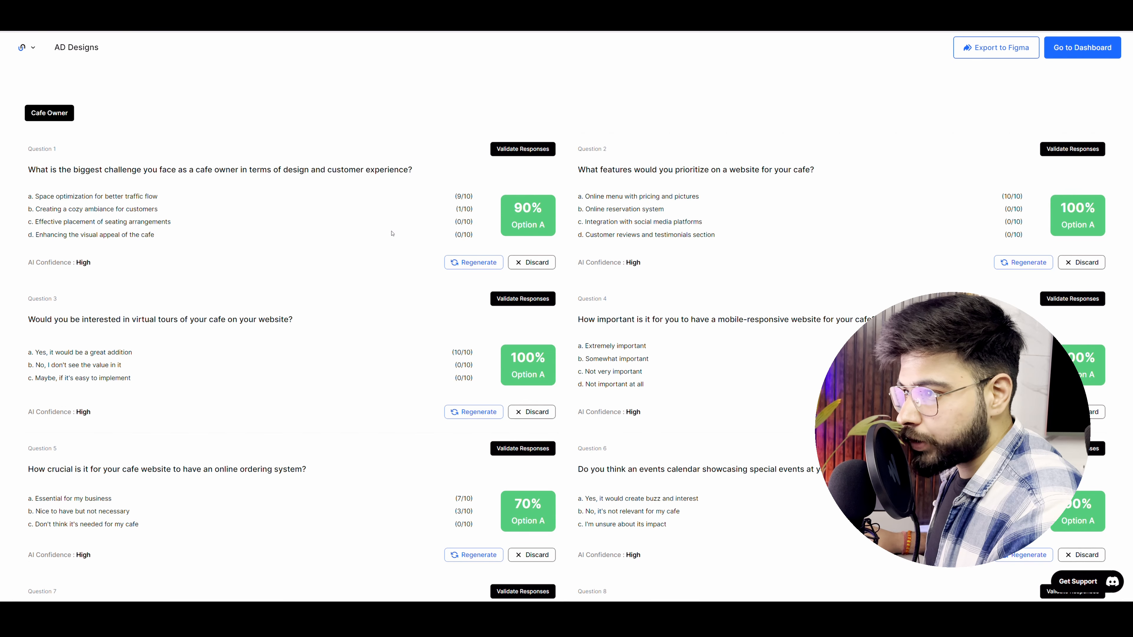
{"action": "double_click", "coordinate": [93, 209]}
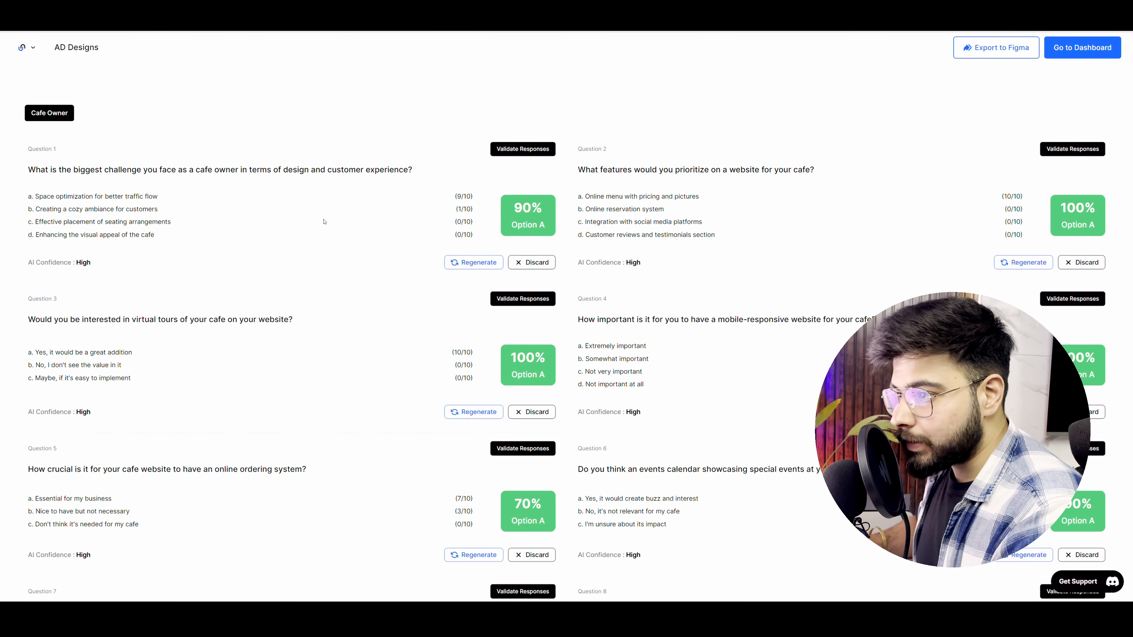
{"action": "mouse_move", "coordinate": [375, 195]}
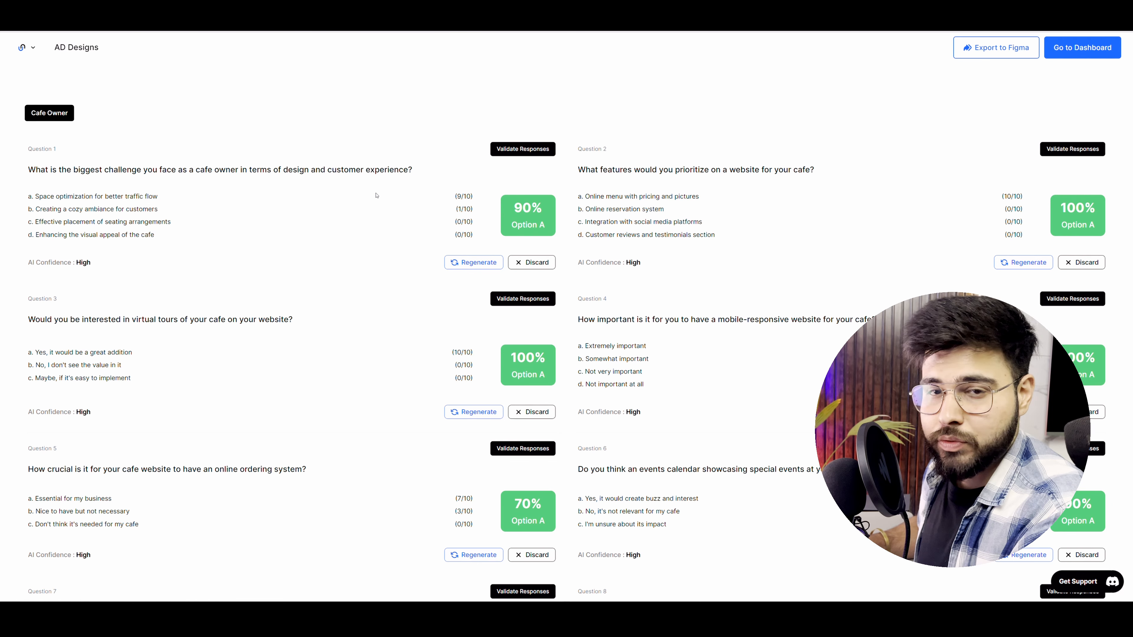
{"action": "mouse_move", "coordinate": [733, 112]}
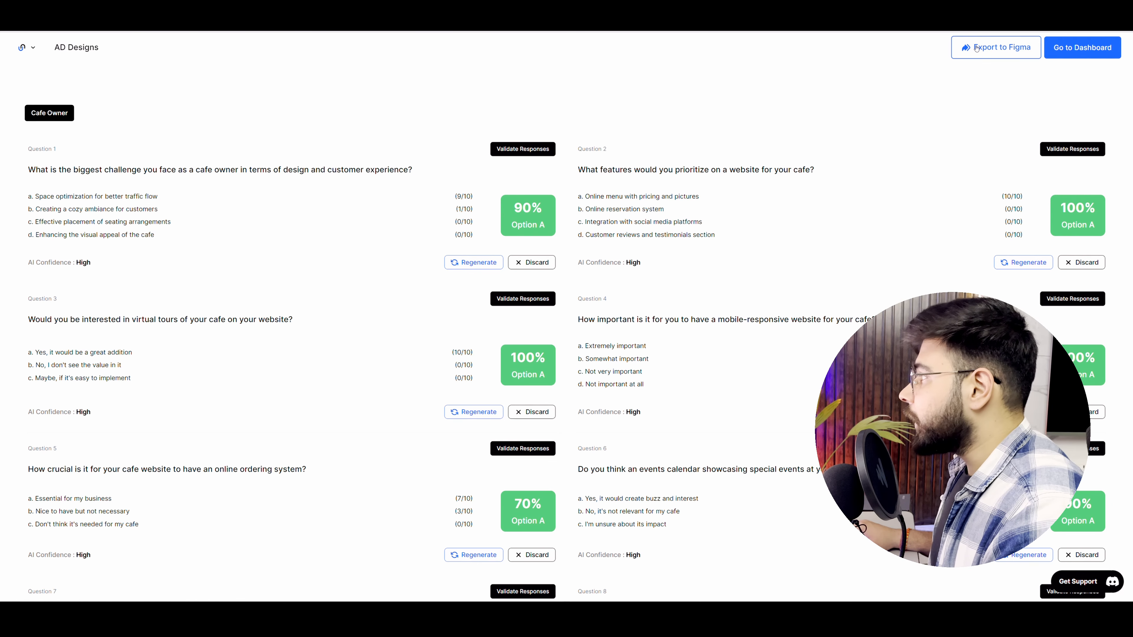
{"action": "left_click", "coordinate": [995, 48]}
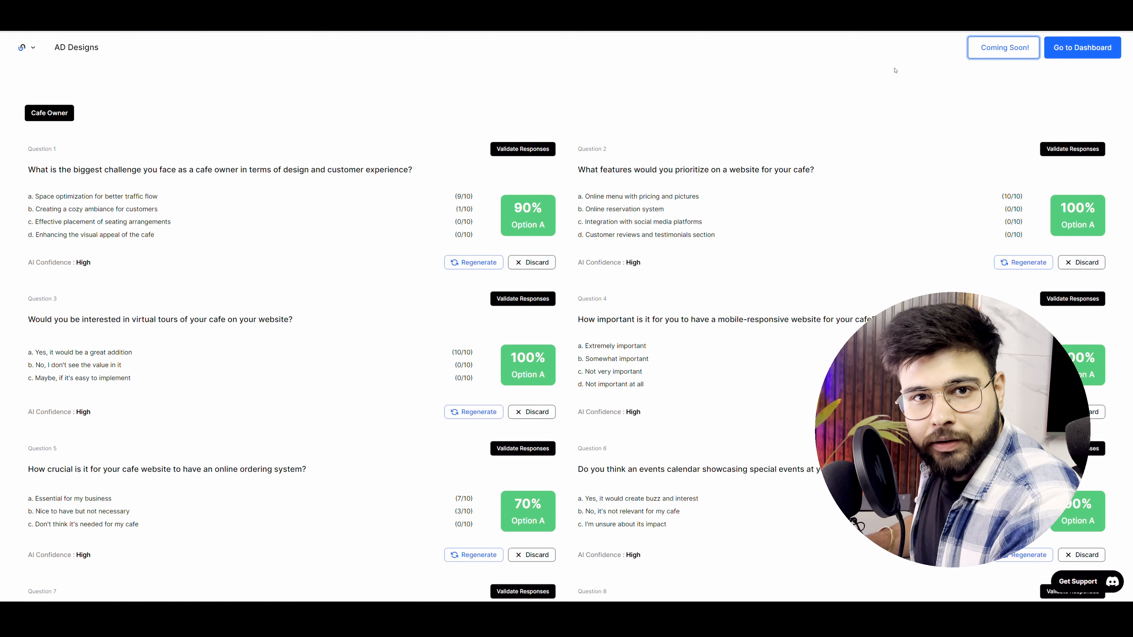